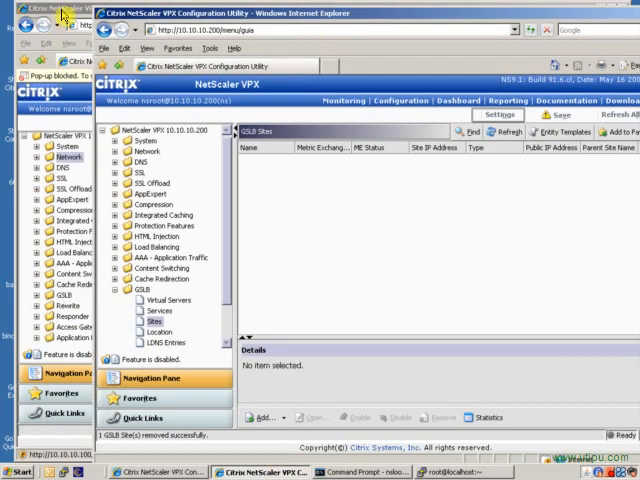
Show the Load Balancing virtual servers list to confirm the existing virtual server is up.
click(68, 156)
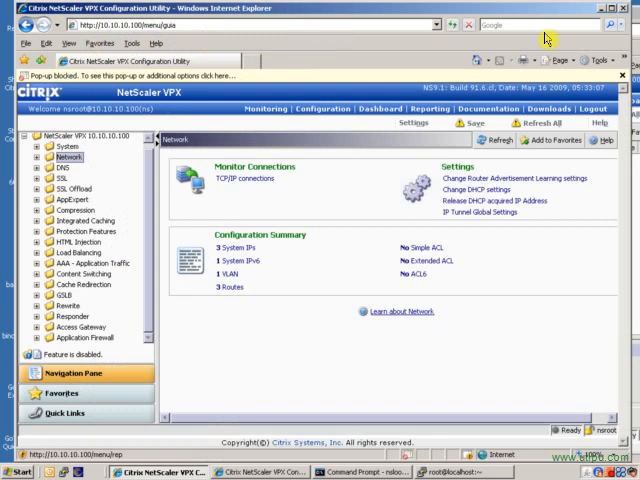
mouse_move(548, 36)
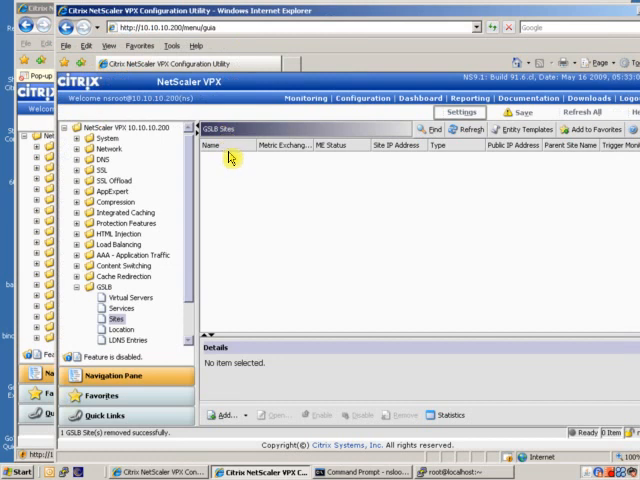
mouse_move(80, 218)
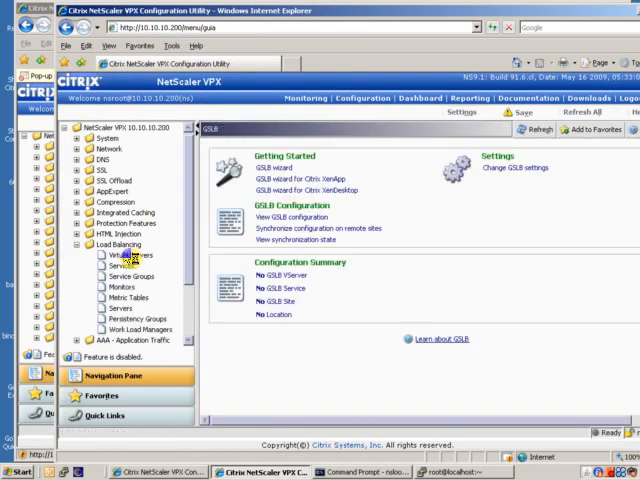
click(124, 256)
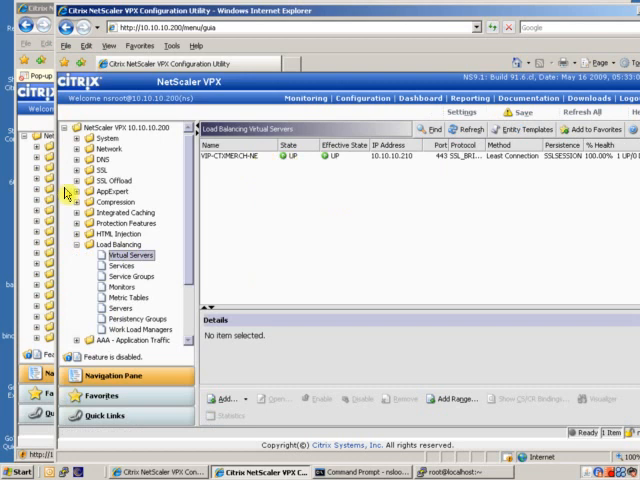
click(72, 156)
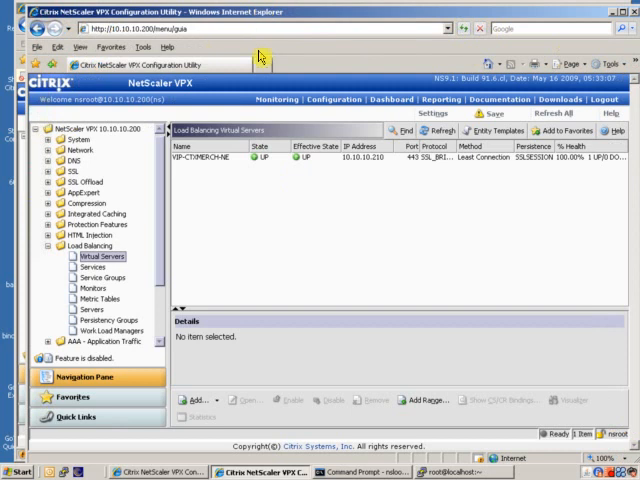
mouse_move(50, 256)
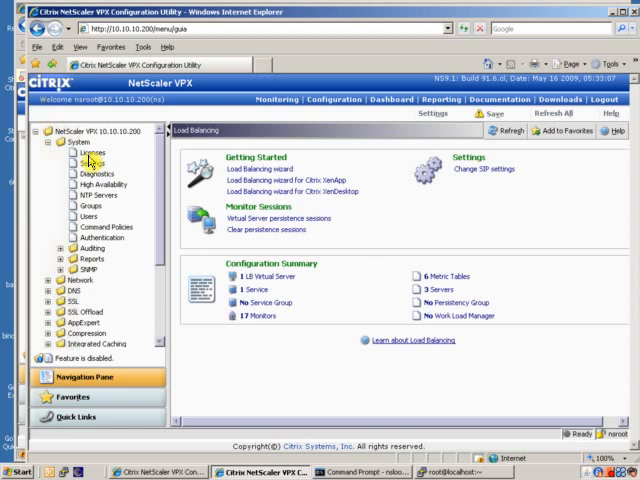
Enable Global Server Load Balancing under System > Settings > Change advanced features.
click(90, 162)
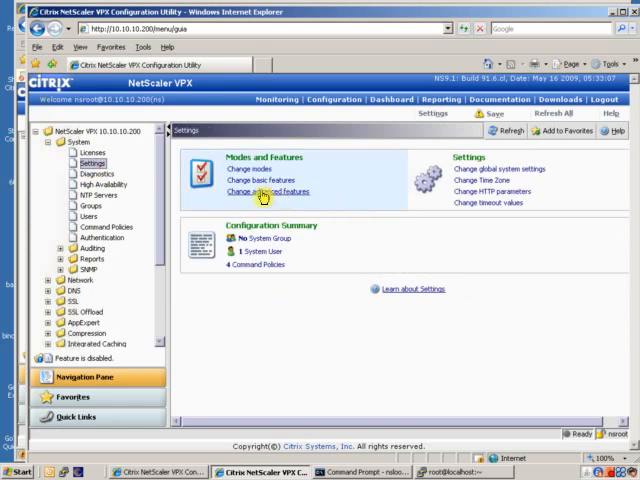
click(270, 192)
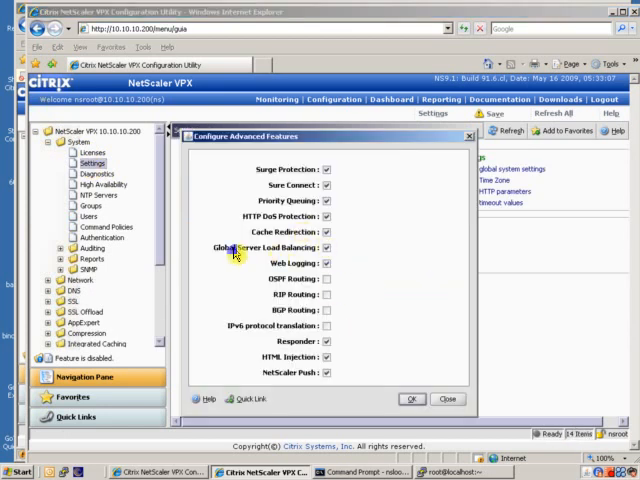
click(448, 400)
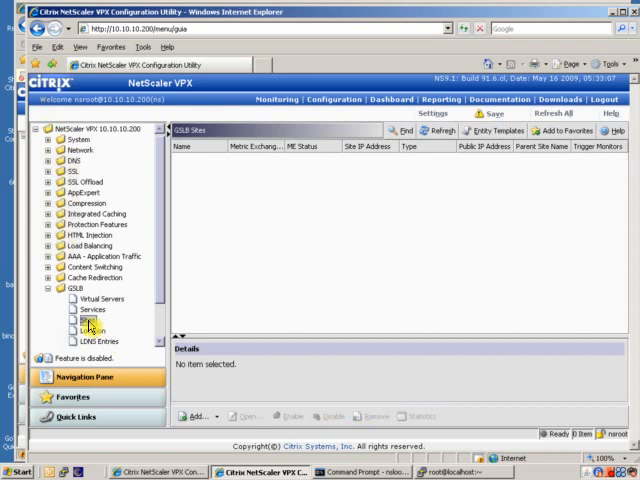
Create the local GSLB site SVC-GSLB-NE with its 10.10.x site IP.
click(92, 308)
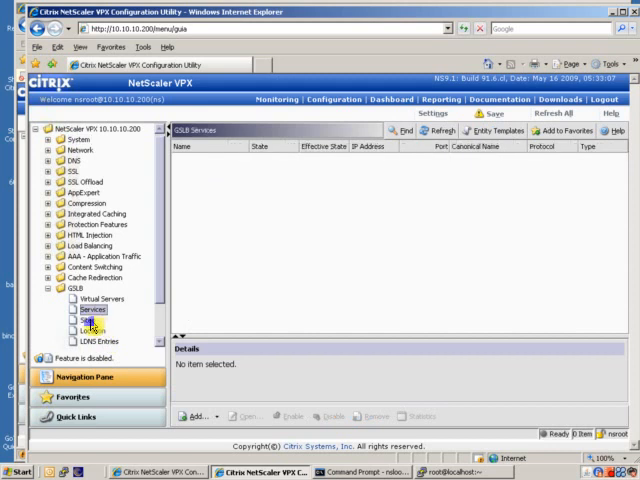
click(84, 320)
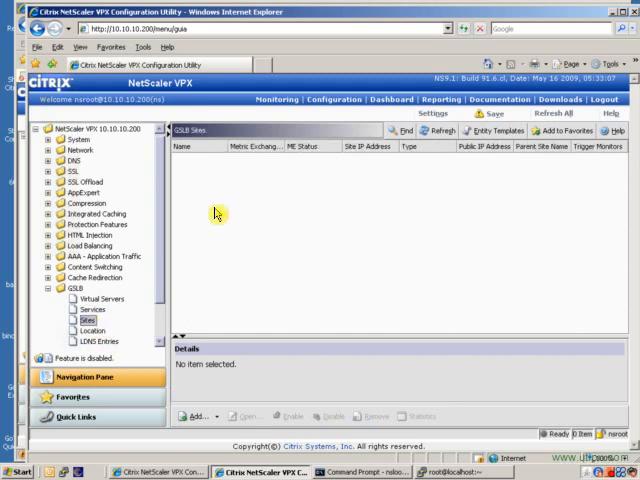
click(194, 416)
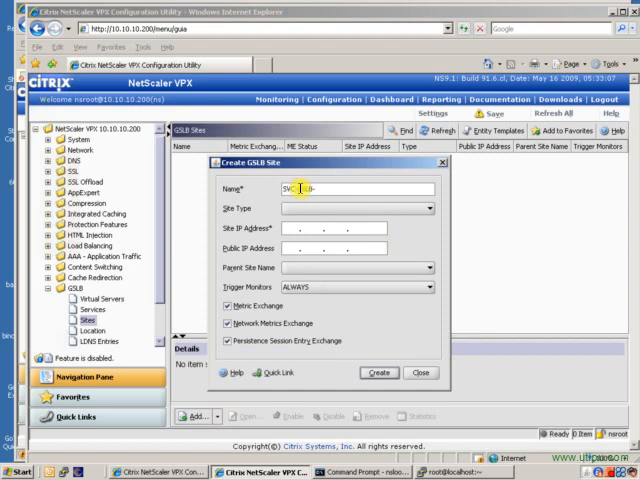
text(SVC-GSLB-NE)
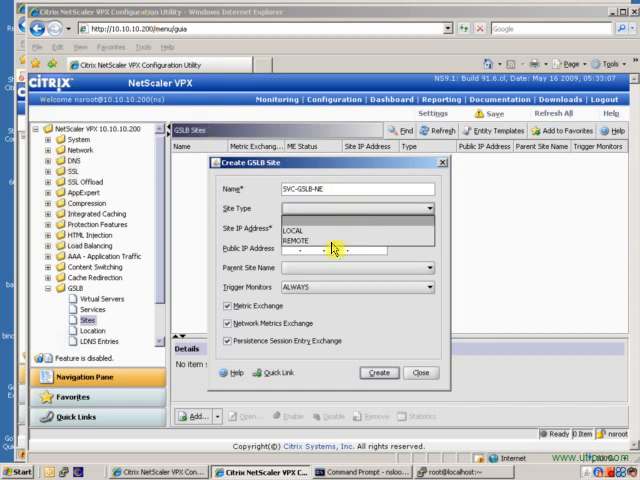
click(290, 228)
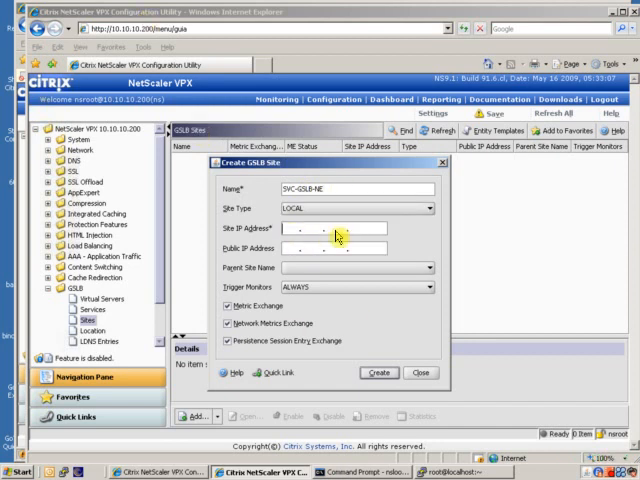
text(10.10)
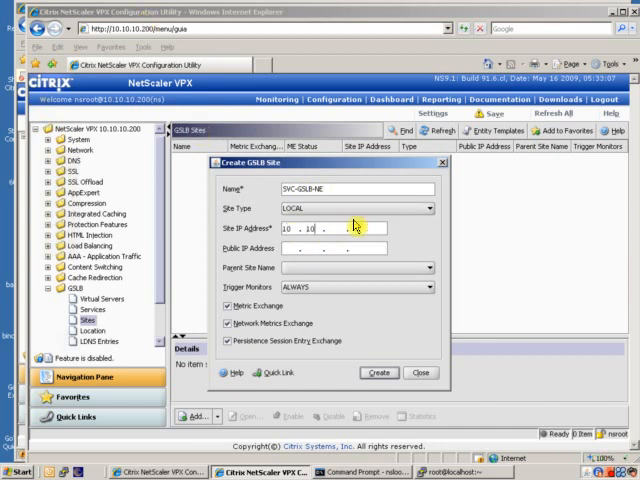
text(10 .)
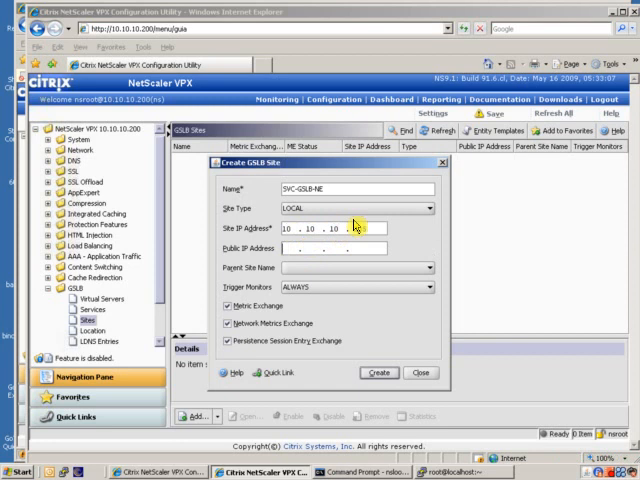
click(380, 372)
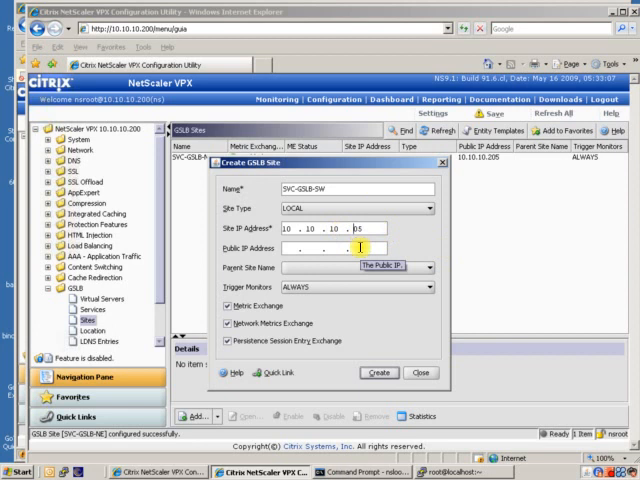
Resubmit the site, dismiss the local-site-already-exists warning and close the form.
click(378, 372)
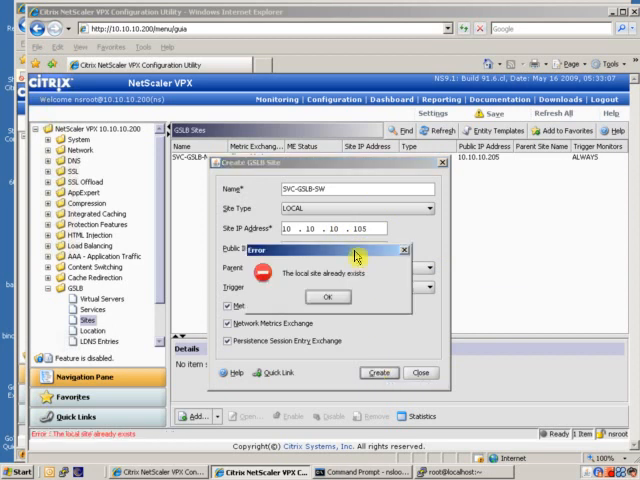
click(328, 296)
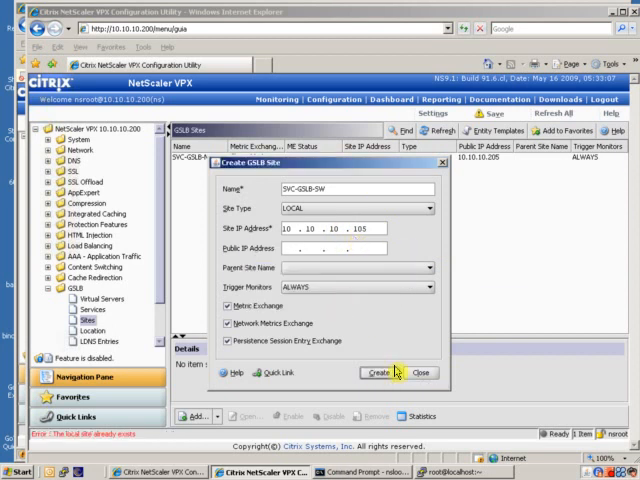
click(376, 372)
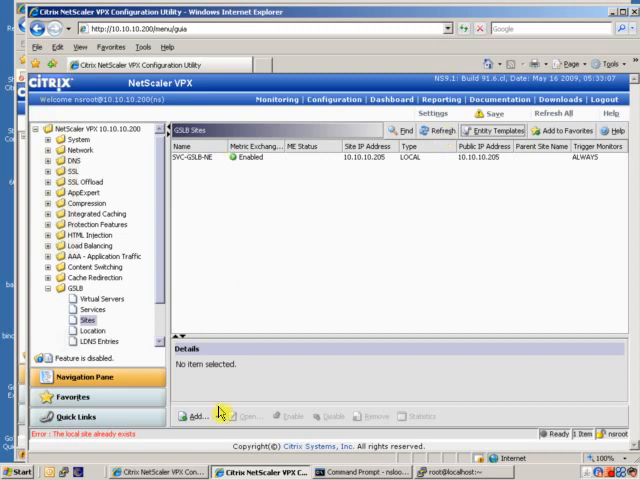
click(200, 416)
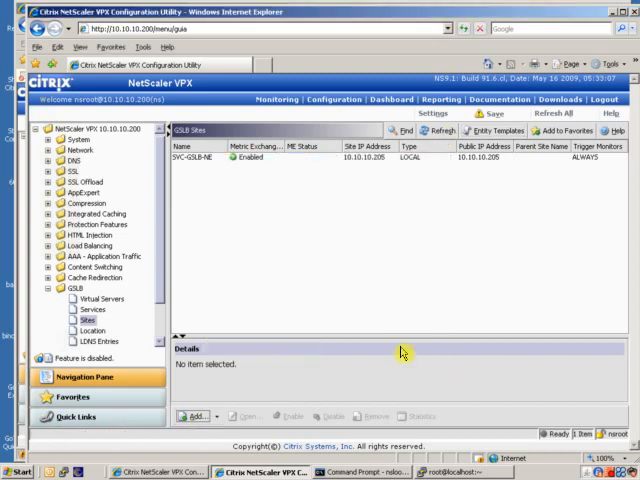
Create the remote GSLB site SVC-GSLB-SW with its site and public IPs.
click(290, 156)
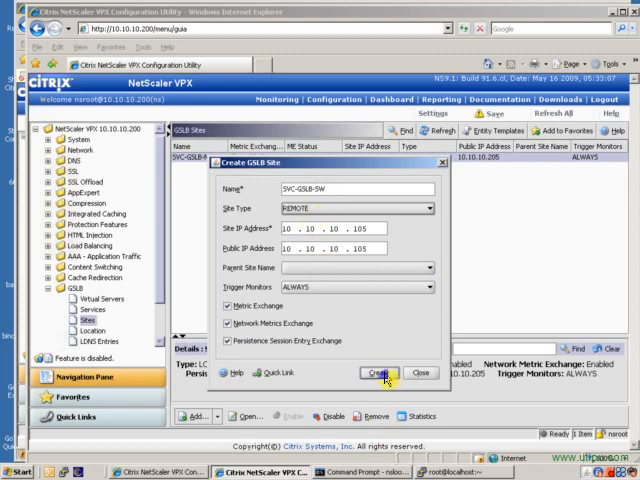
click(372, 372)
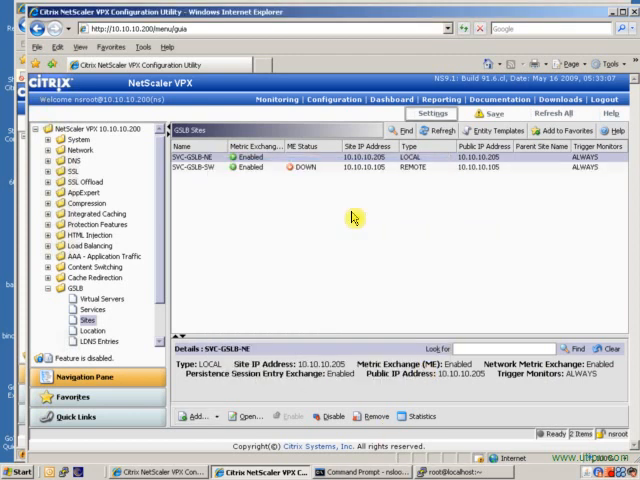
mouse_move(356, 216)
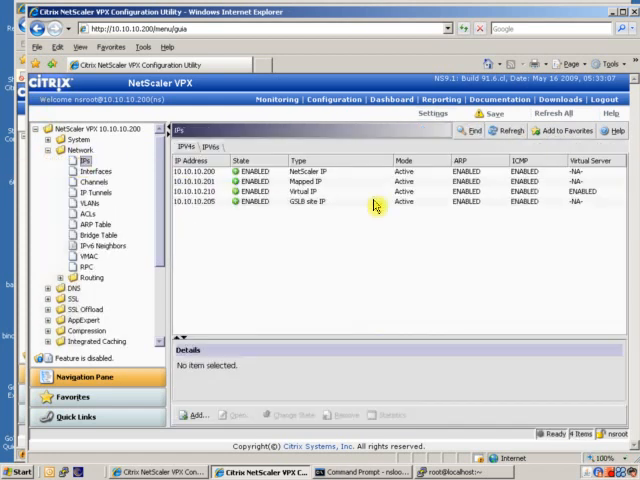
Review Network > IPs, dismiss the fetch error, and select GSLB Site IP in Create IP.
click(300, 204)
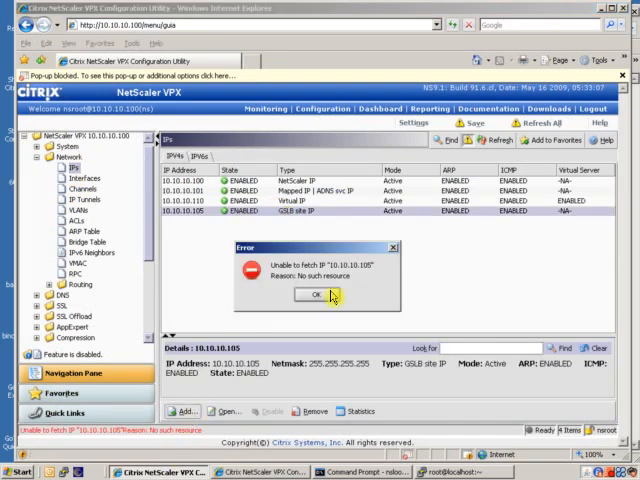
click(318, 294)
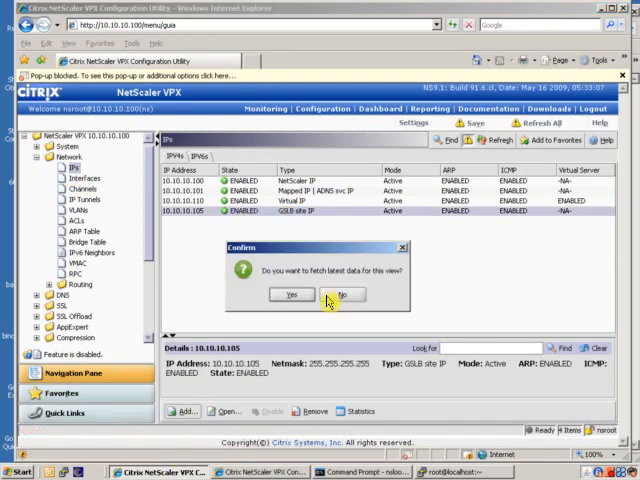
click(344, 294)
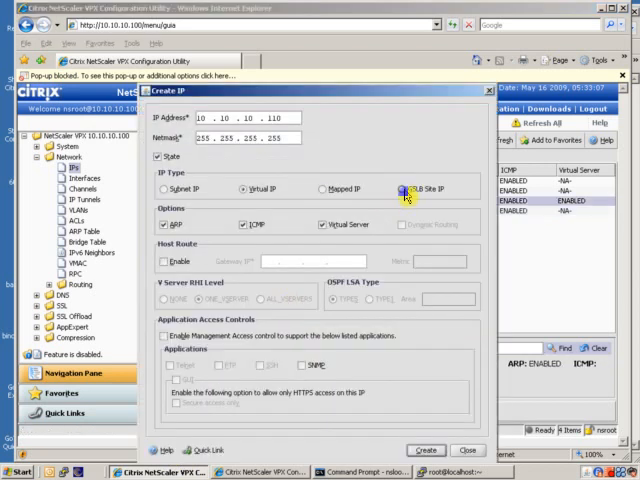
click(404, 188)
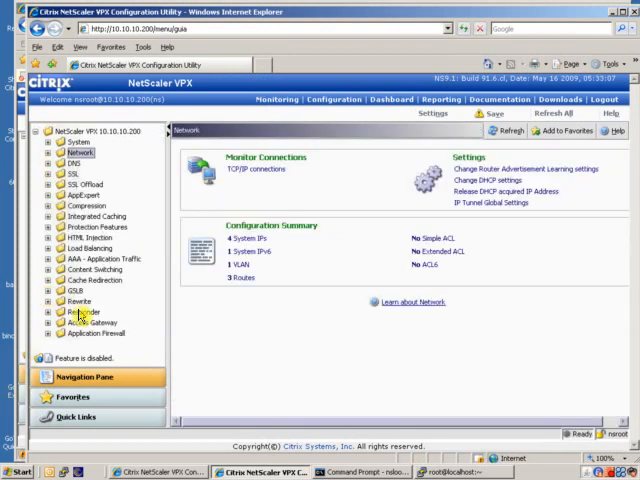
Go to GSLB > Services and start a new GSLB service.
click(48, 290)
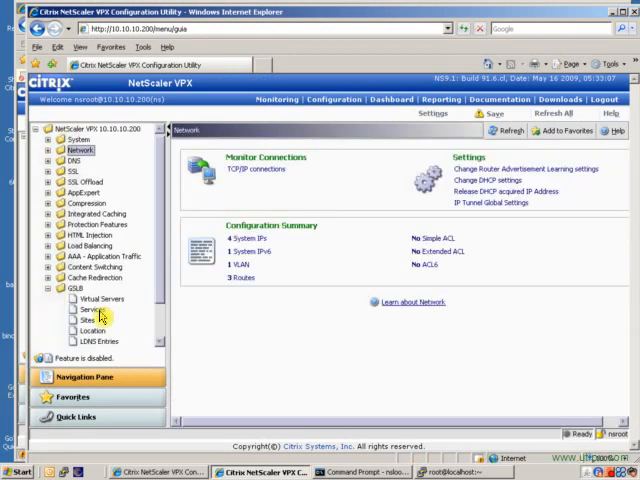
click(84, 320)
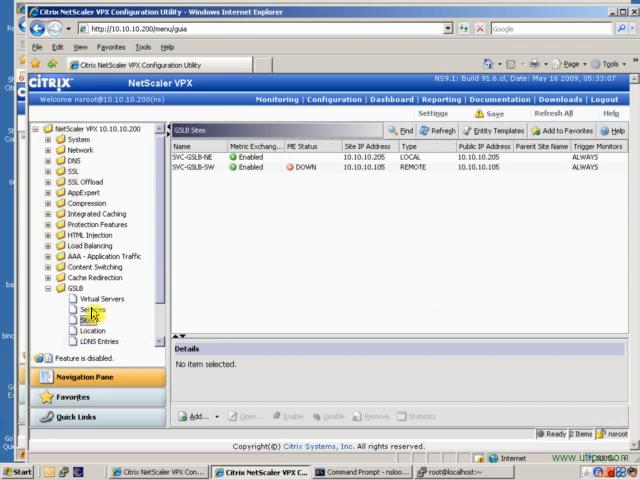
click(92, 308)
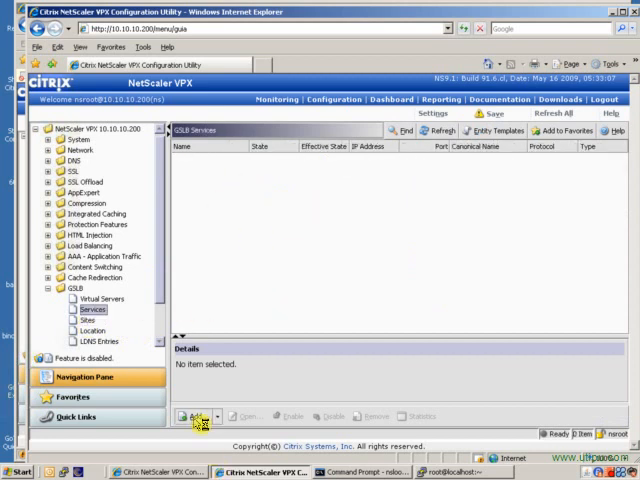
click(192, 416)
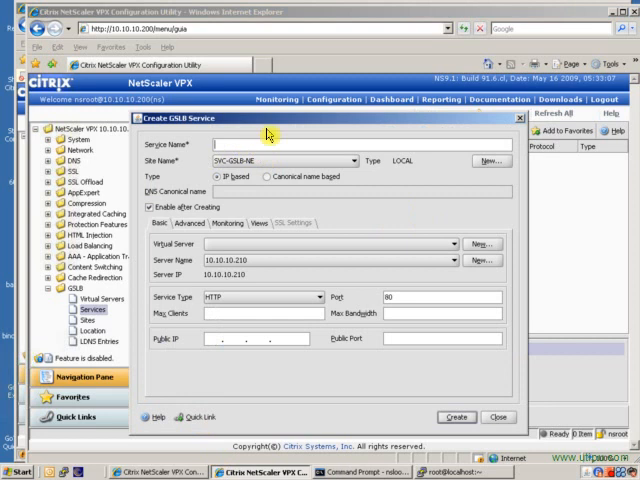
Create local service SVC-MERCH-NE for SITE-GSLB-NE as SSL_BRIDGE on port 443.
text(SVC-GSL)
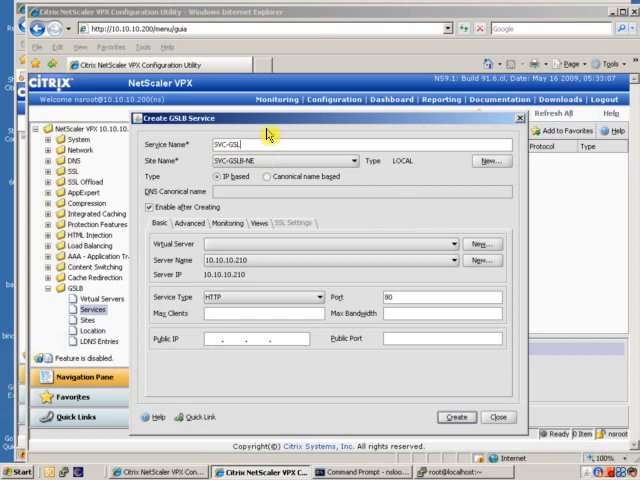
key(BackSpace)
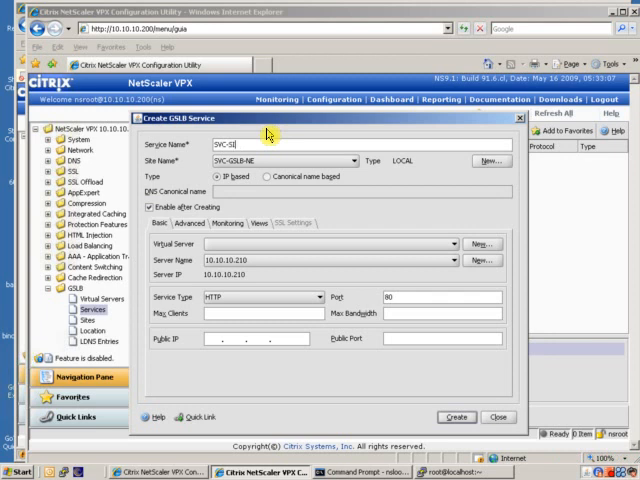
key(BackSpace)
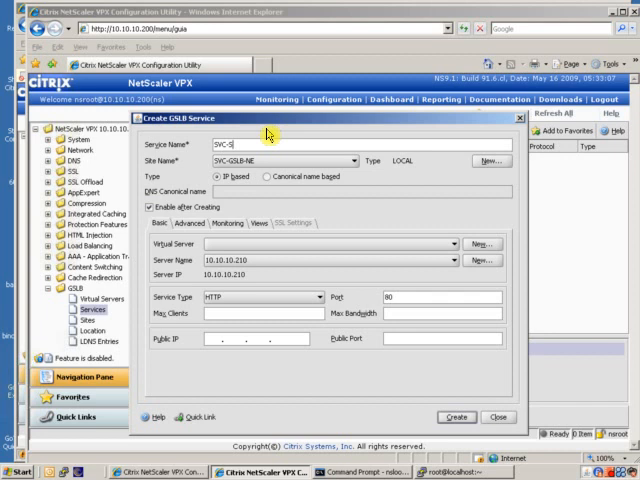
text(MERCH-NE)
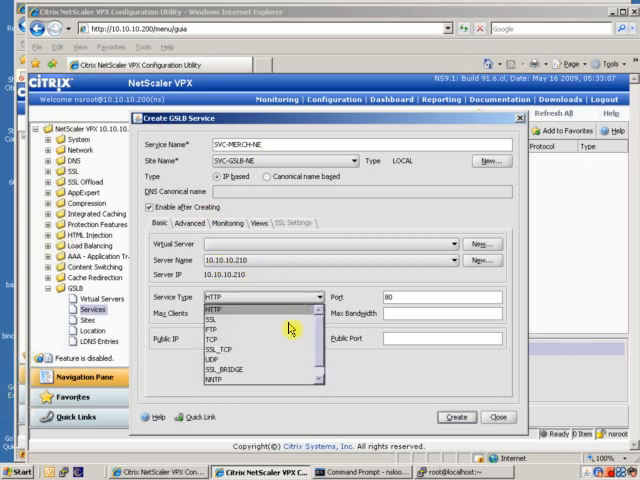
click(228, 368)
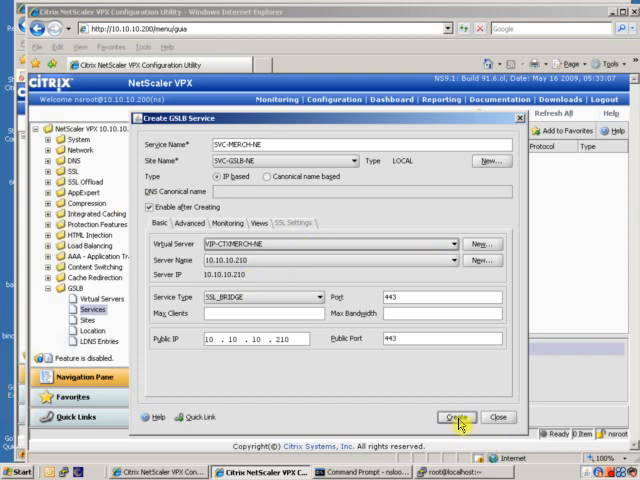
click(456, 416)
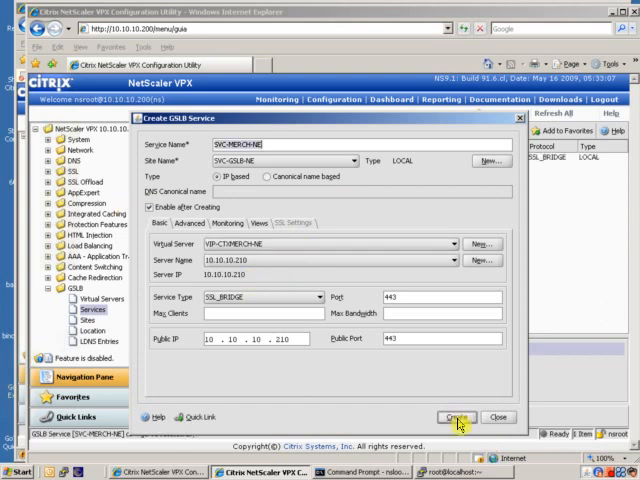
click(456, 416)
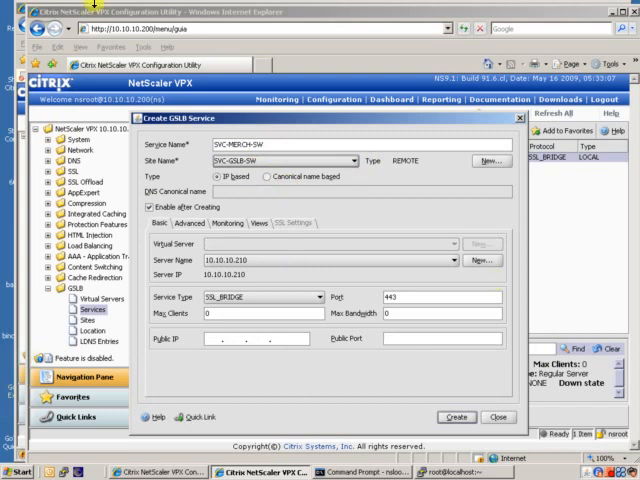
Select server 10.10.10.210 for the remote SVC-MERCH-SW service, keeping SSL_BRIDGE port 443.
click(452, 260)
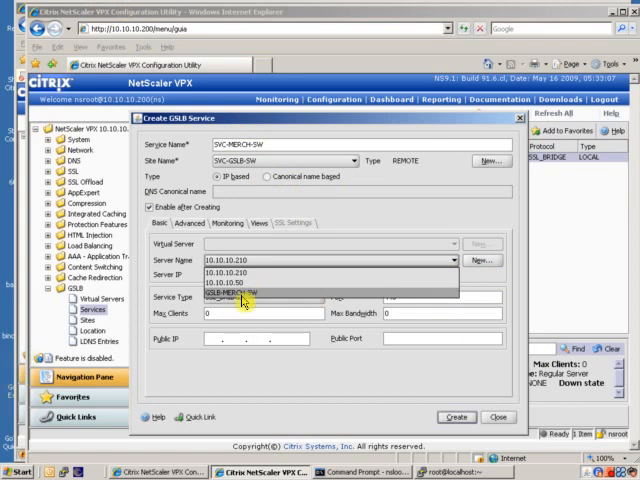
click(240, 292)
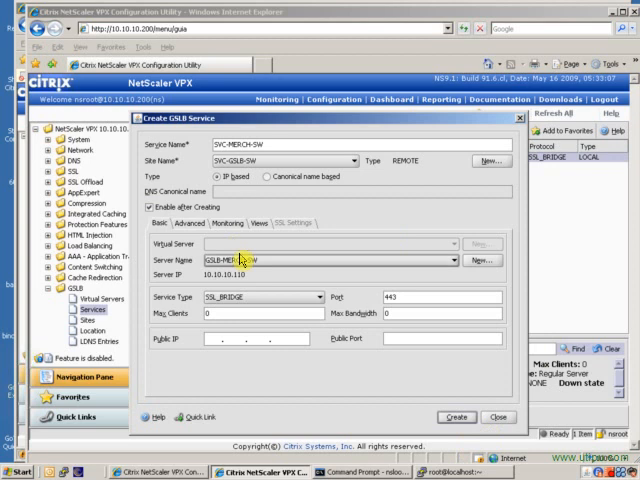
click(482, 260)
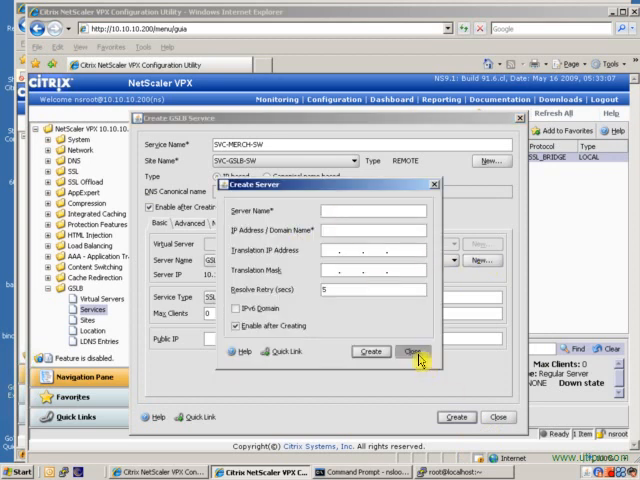
click(406, 352)
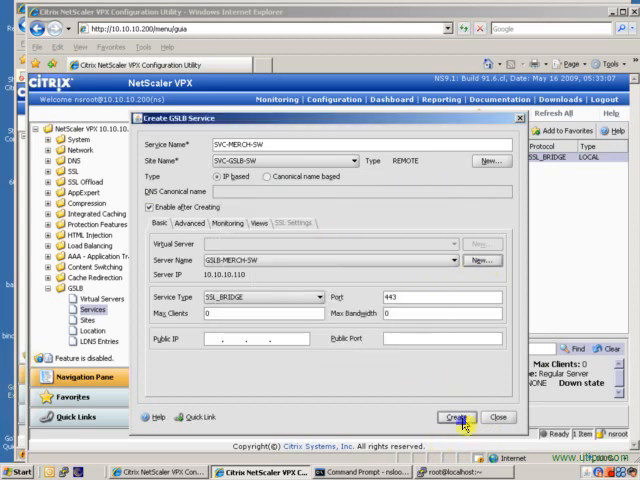
click(456, 416)
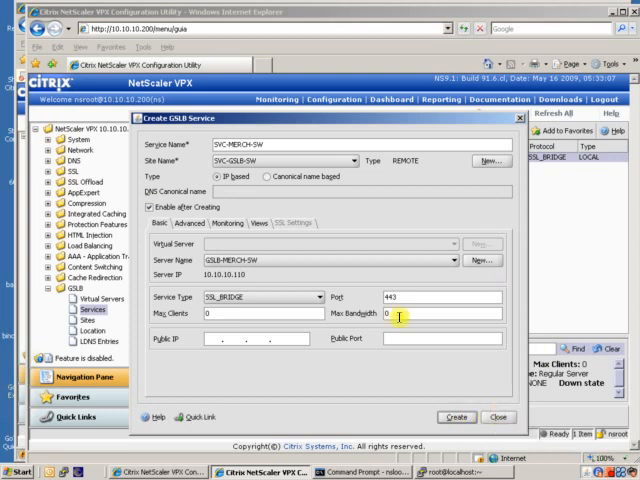
mouse_move(456, 416)
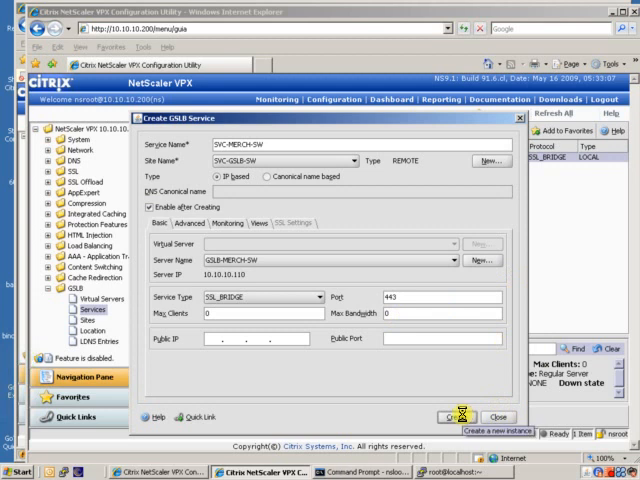
Create SVC-MERCH-SW, refresh the services list and view its details.
click(460, 416)
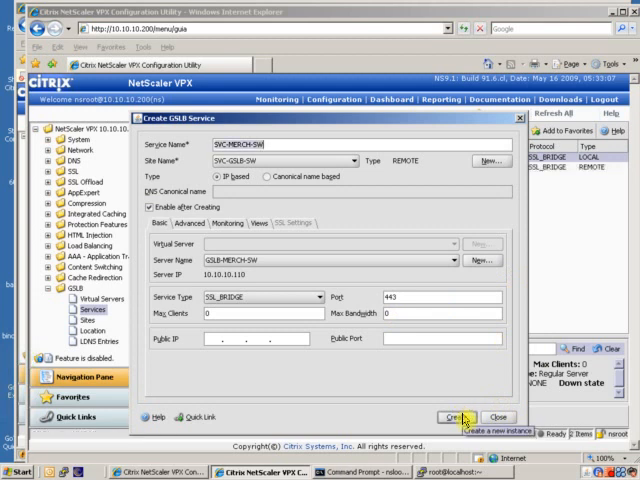
click(464, 416)
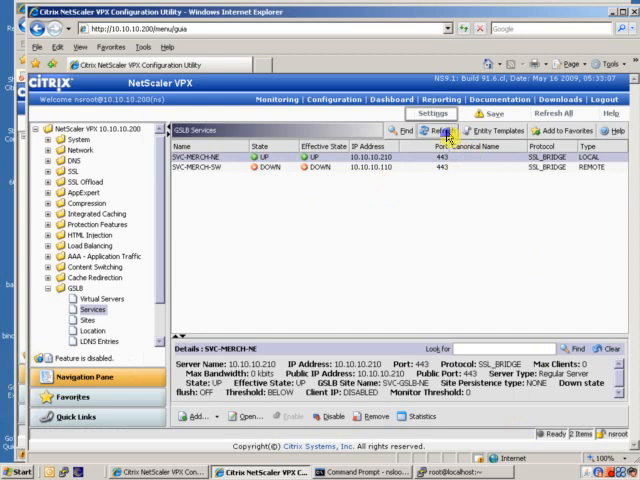
click(436, 130)
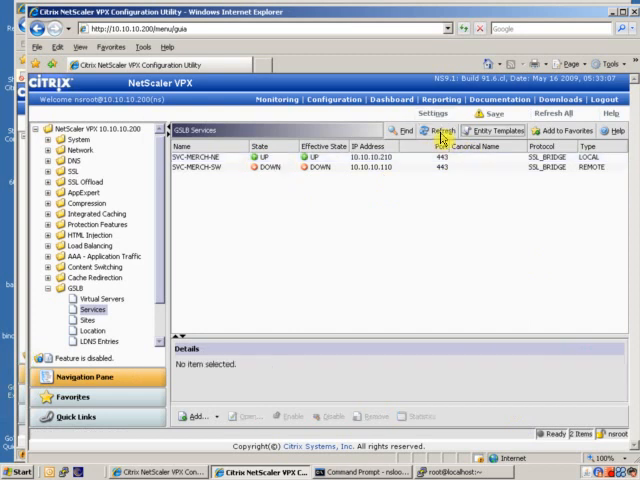
mouse_move(204, 172)
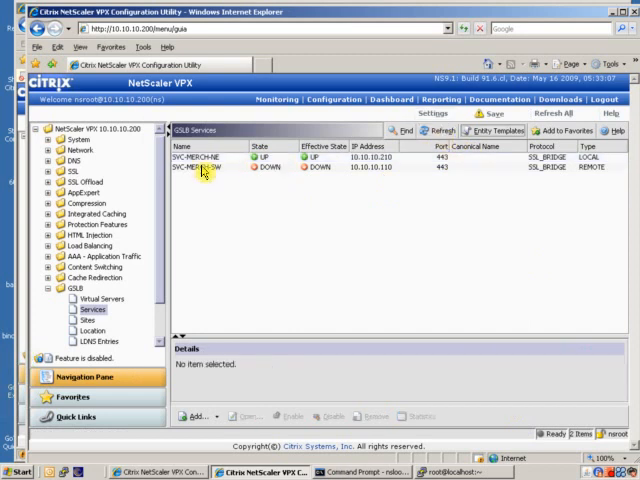
click(200, 168)
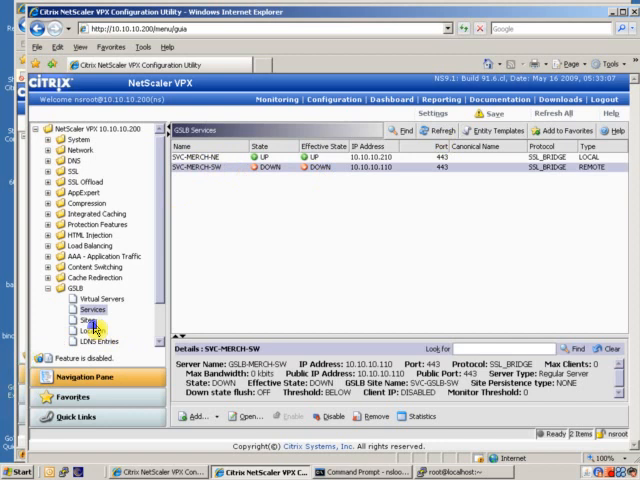
On the second appliance create the remote GSLB site SITE-GSLB-NE with site IP 10.10.10.205.
click(88, 320)
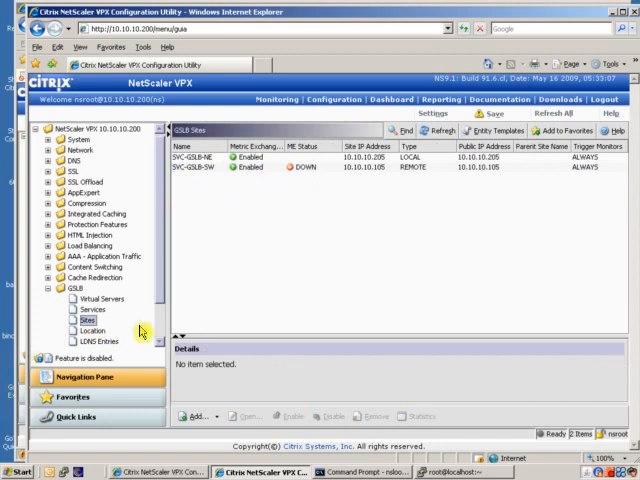
click(92, 308)
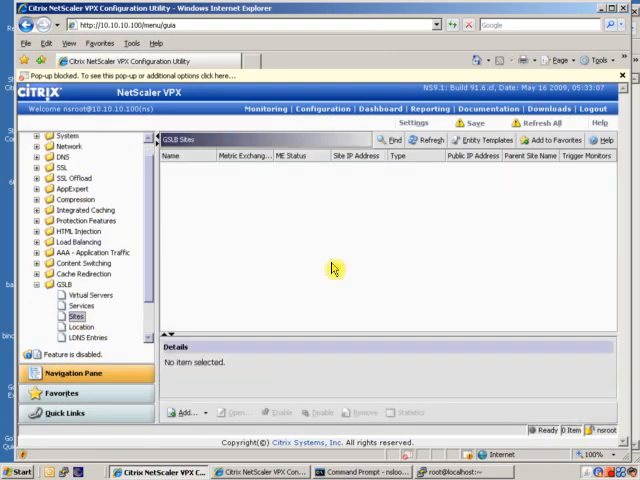
click(184, 412)
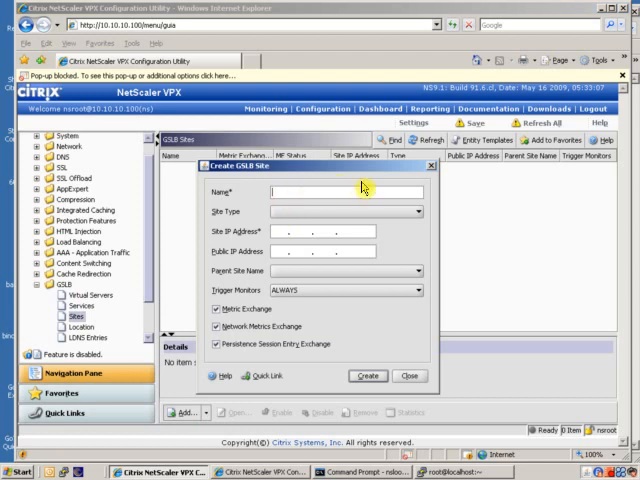
text(SITE)
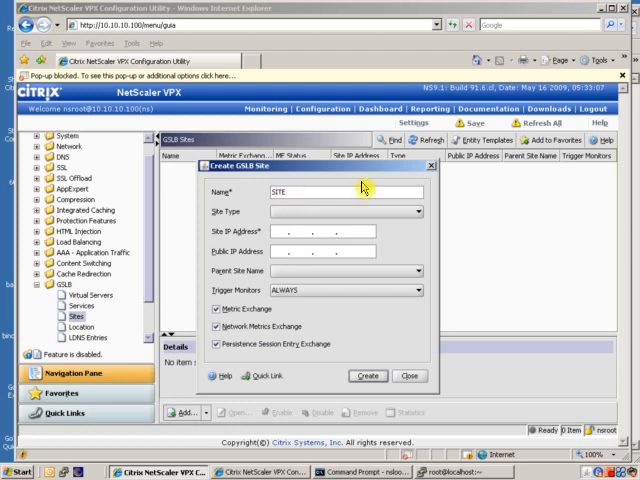
text(-GSL)
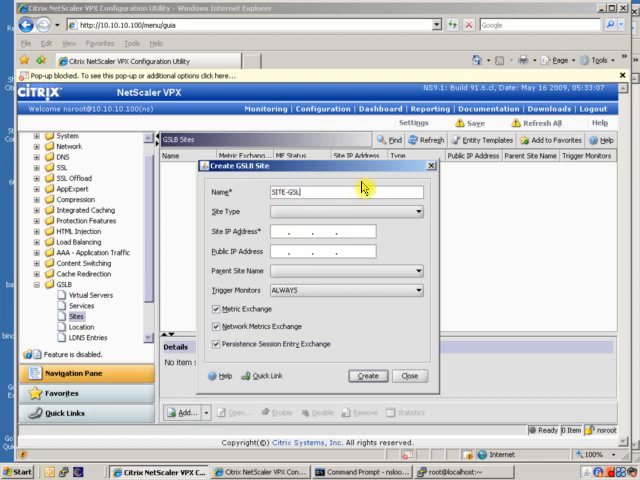
text(B-NE)
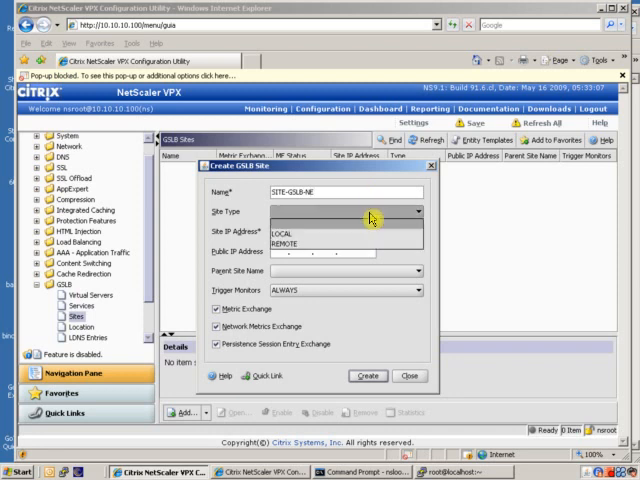
click(284, 244)
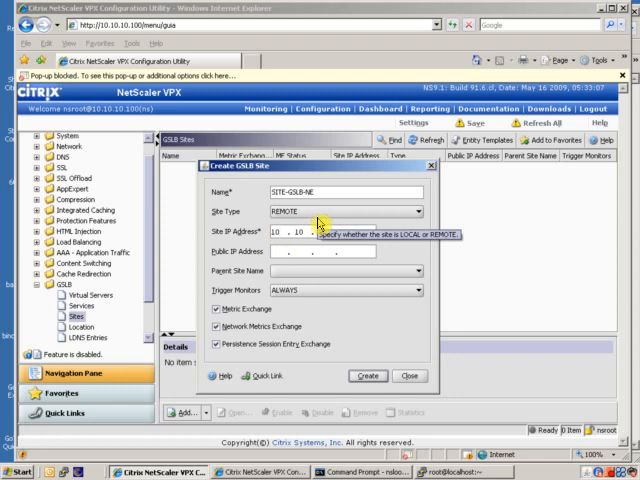
text(10.10.10.205)
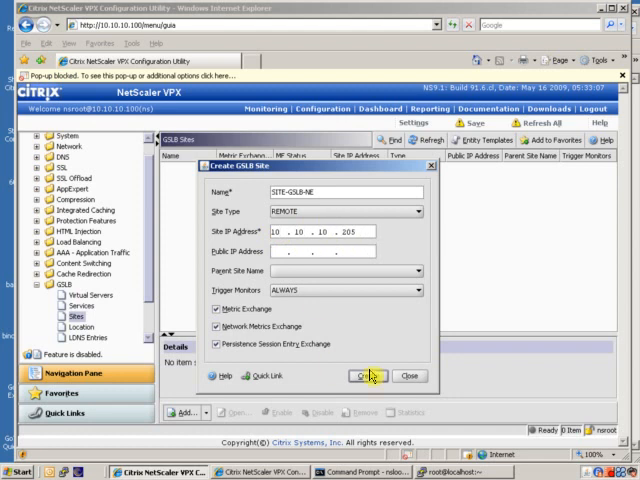
click(368, 376)
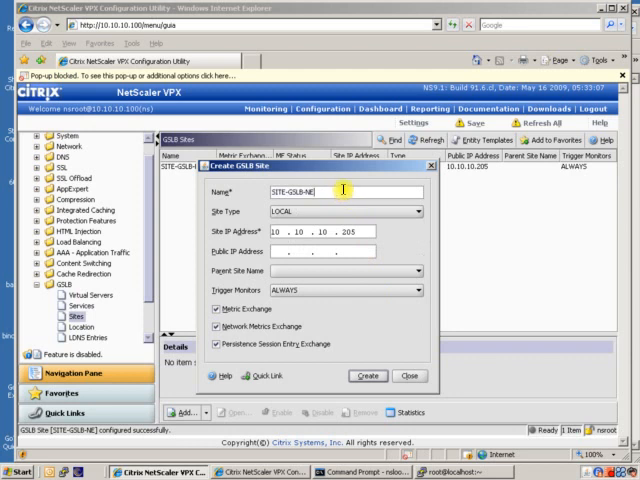
Create the local GSLB site SITE-GSLB-SW.
text(SITE-GSLB-SW)
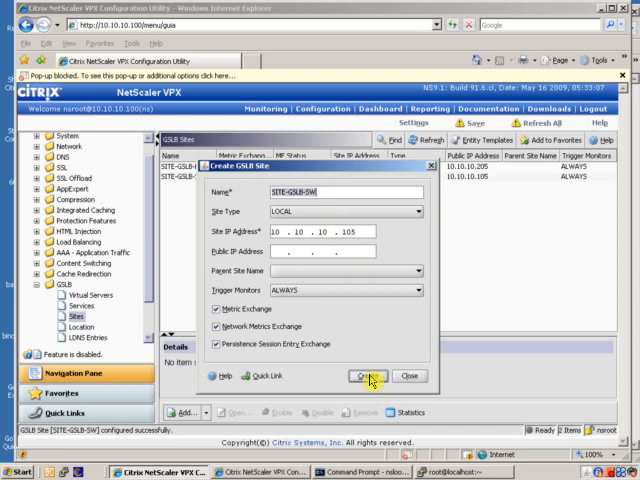
click(368, 376)
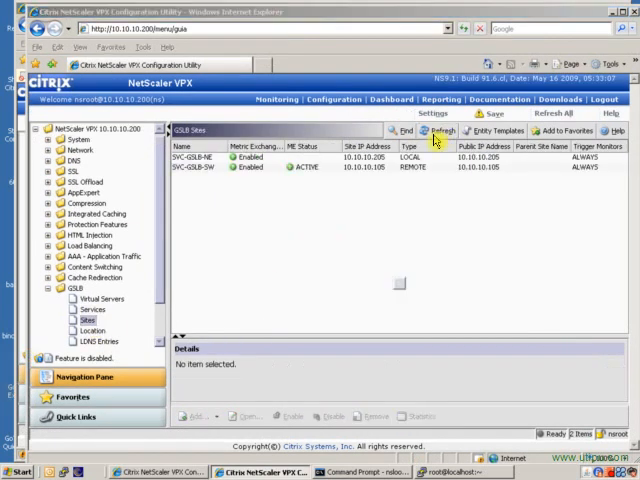
click(92, 308)
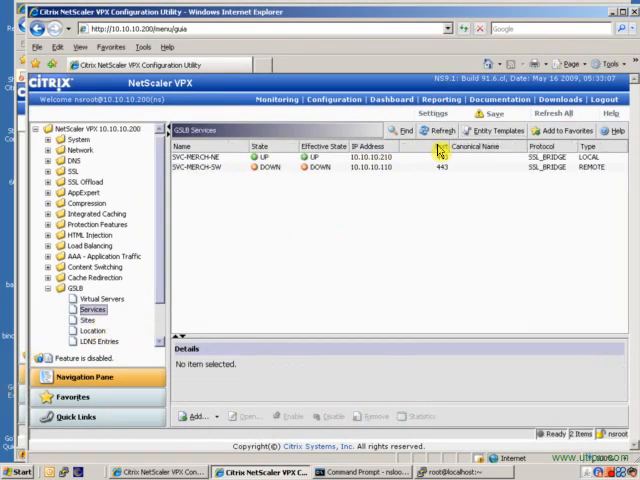
click(264, 168)
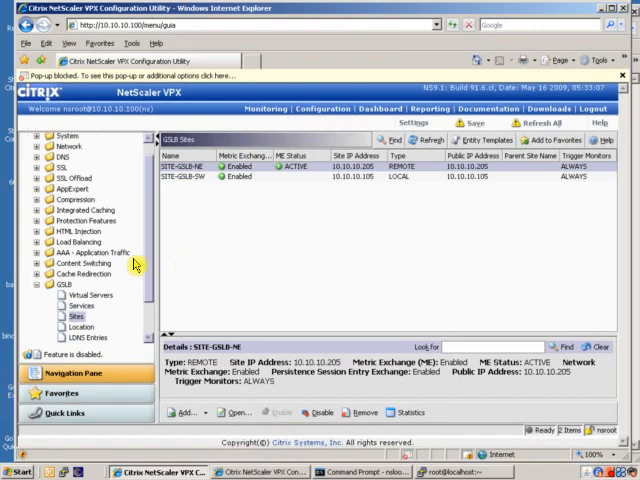
click(80, 304)
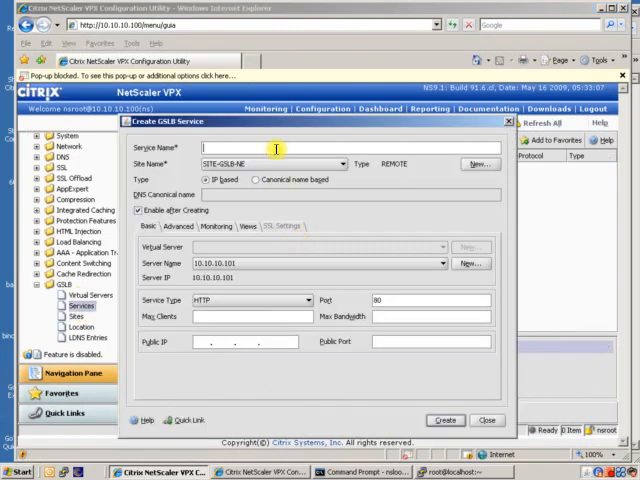
Create SVC-GSLB-MERCH-NE (remote) and SVC-GSLB-MERCH-SW (local) as SSL_BRIDGE services on port 443.
text(SVC-GSLB-MERCH-NE)
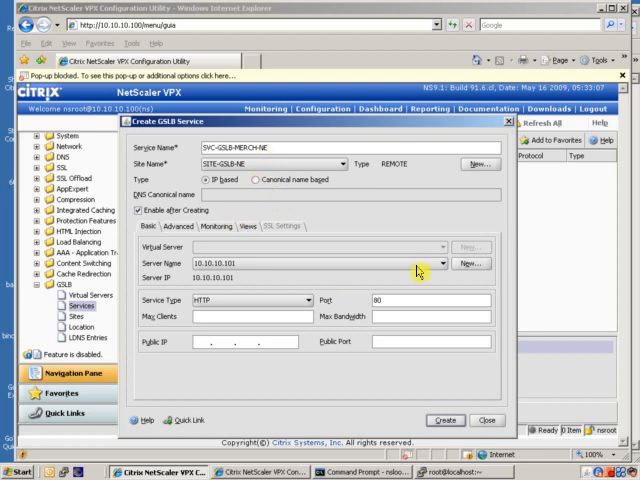
click(440, 264)
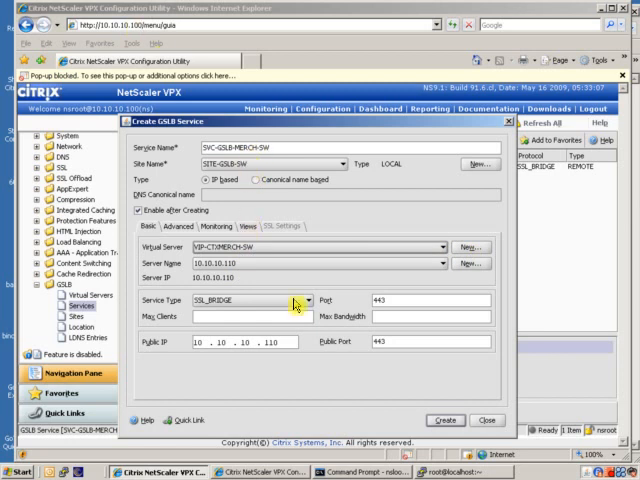
click(444, 420)
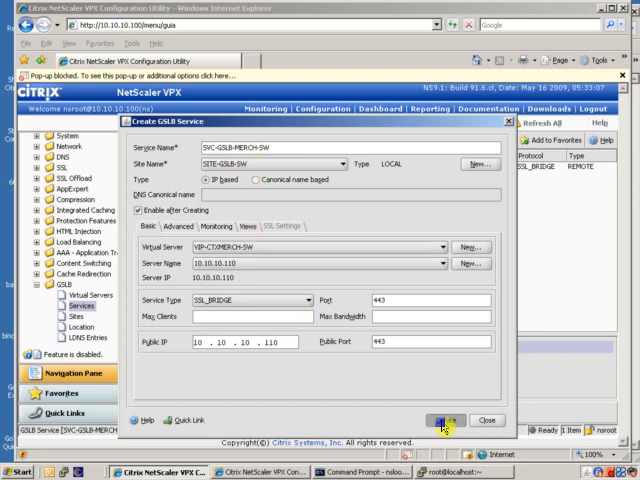
click(444, 420)
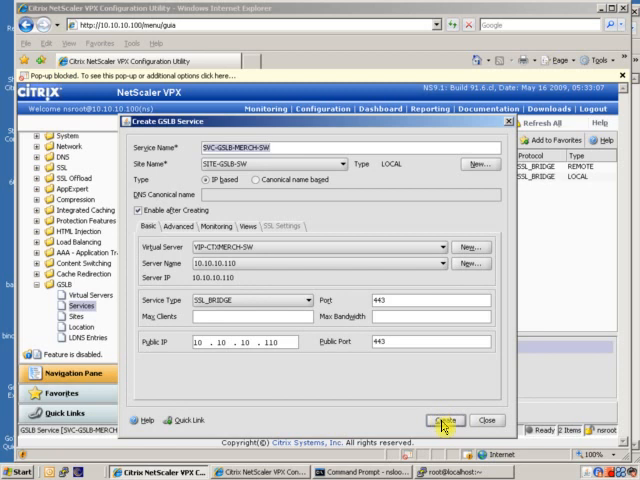
click(446, 420)
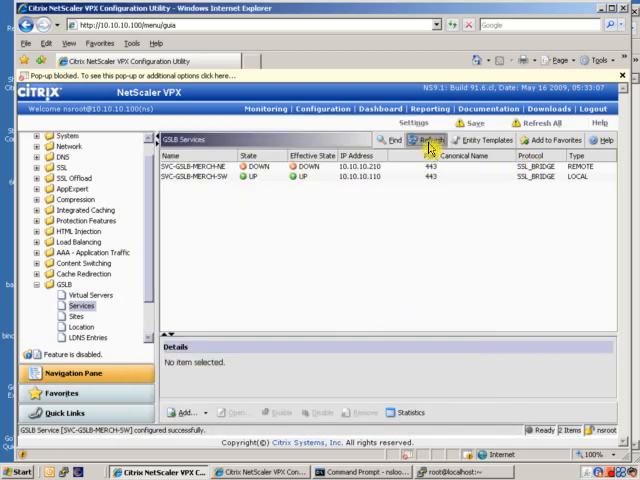
Refresh until both MERCH services show UP on both appliances, then view GSLB Virtual Servers.
click(200, 164)
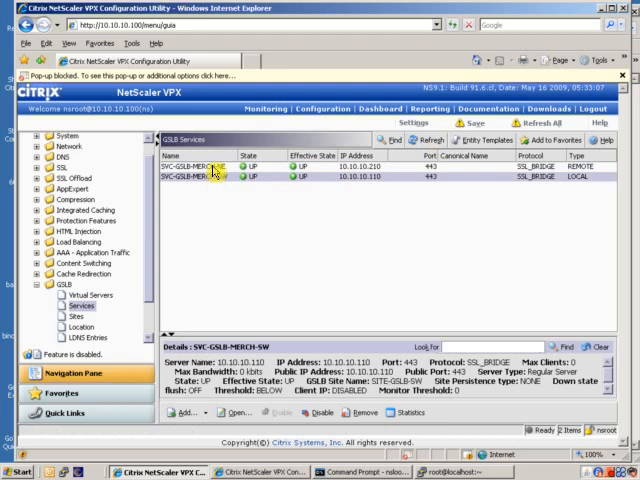
click(72, 316)
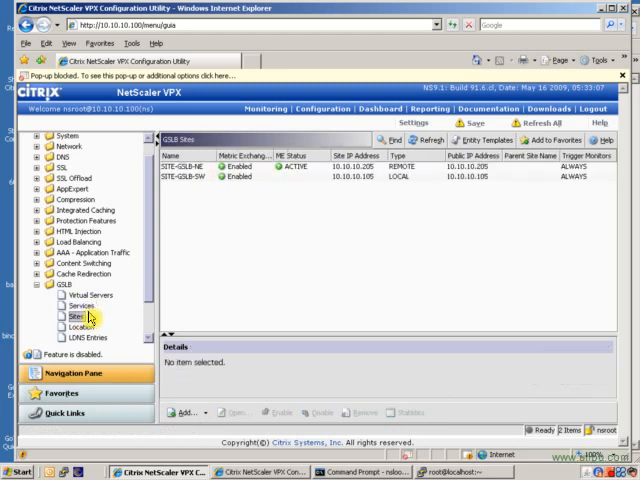
click(80, 306)
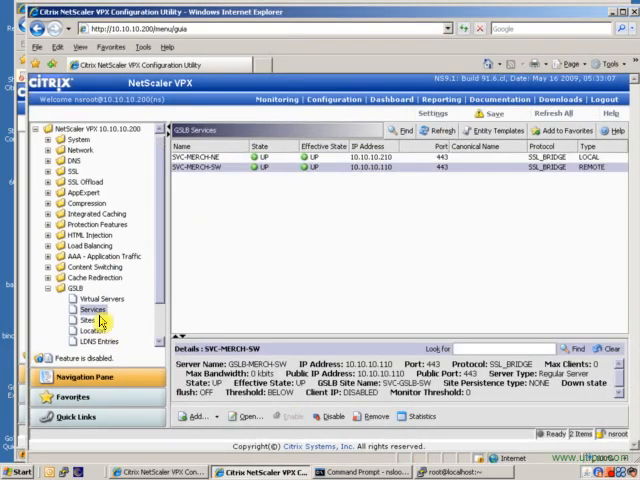
click(84, 320)
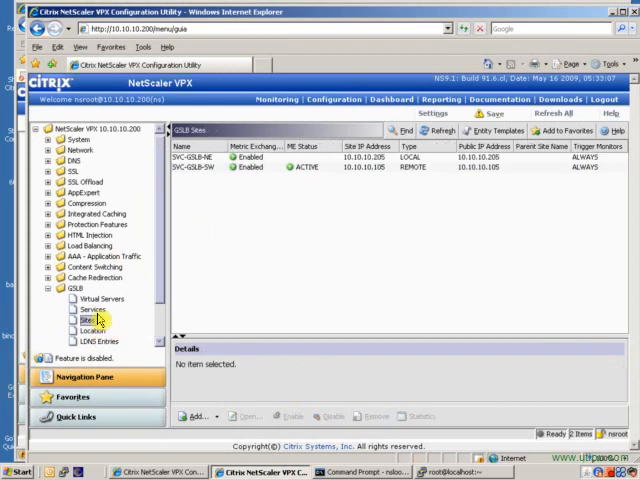
click(92, 308)
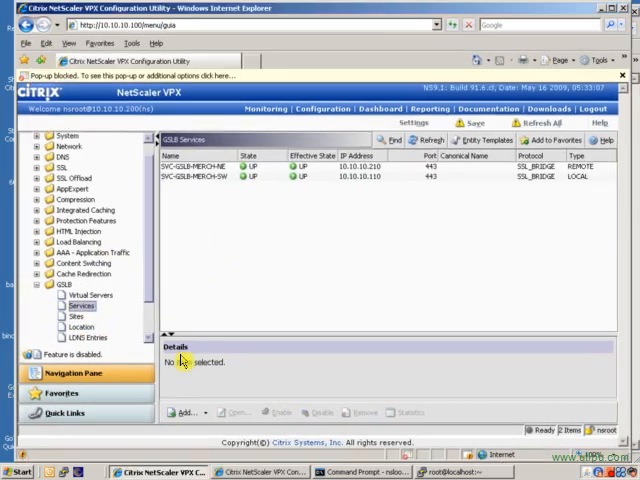
mouse_move(228, 342)
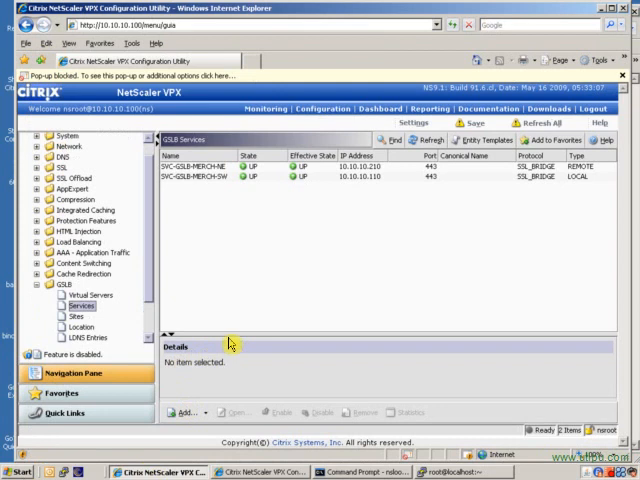
click(92, 296)
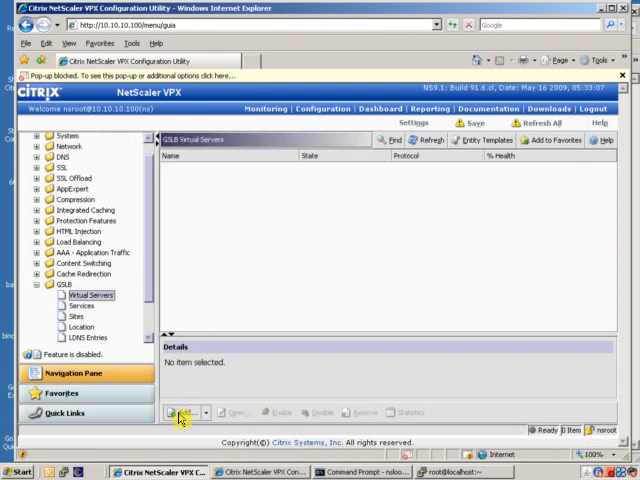
Start the GSLB-merch.citrix.lab virtual server as SSL_BRIDGE with the MERCH services bound.
click(176, 412)
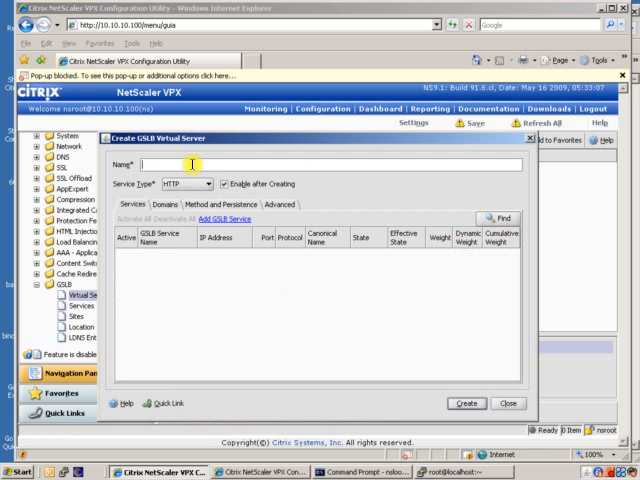
text(GSLB-merch.citrix.lab)
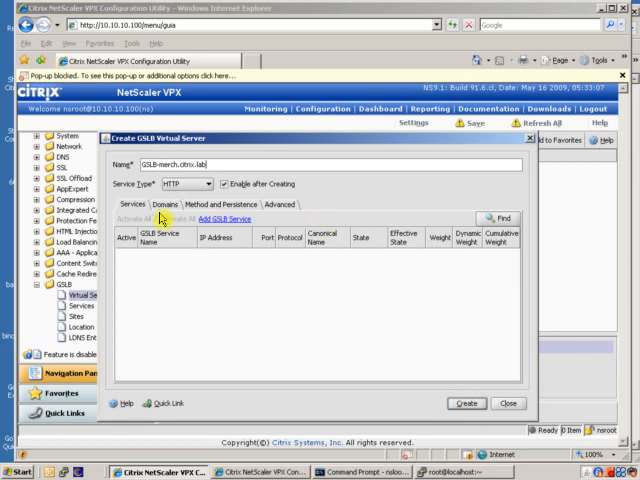
click(204, 184)
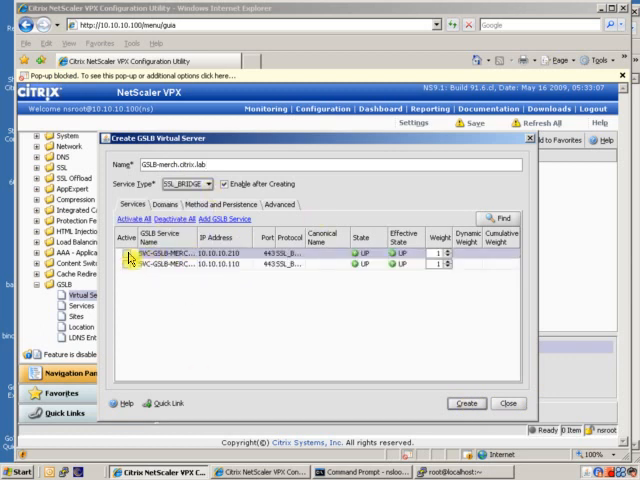
click(140, 218)
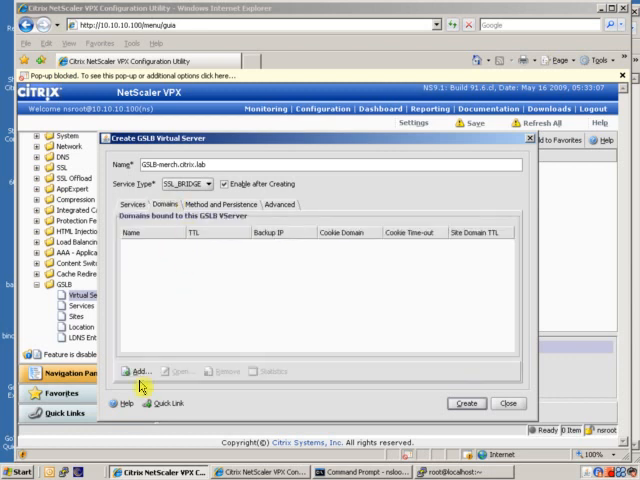
Bind the merch.citrix.lab domain and finish creating the GSLB virtual server.
click(140, 372)
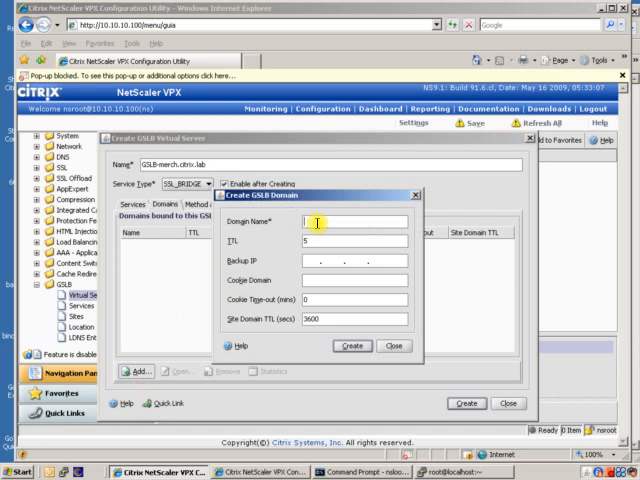
text(merch.citrix)
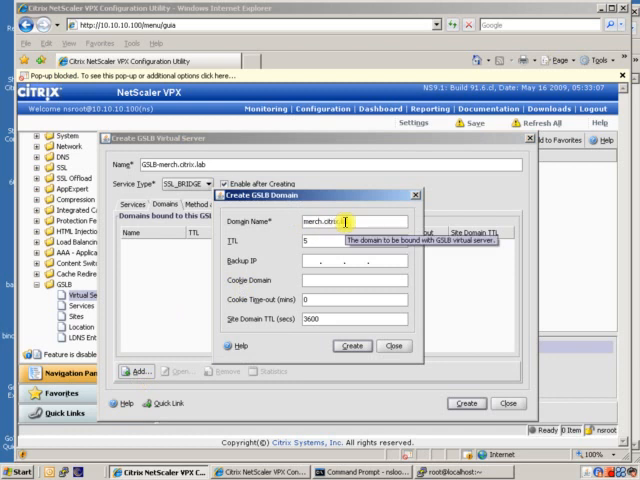
click(352, 346)
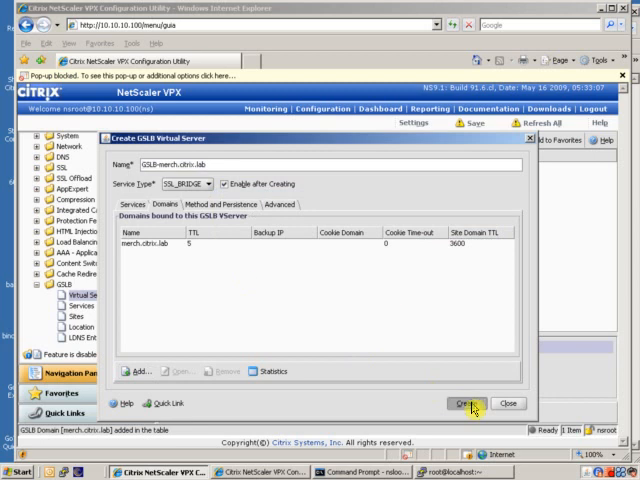
click(470, 404)
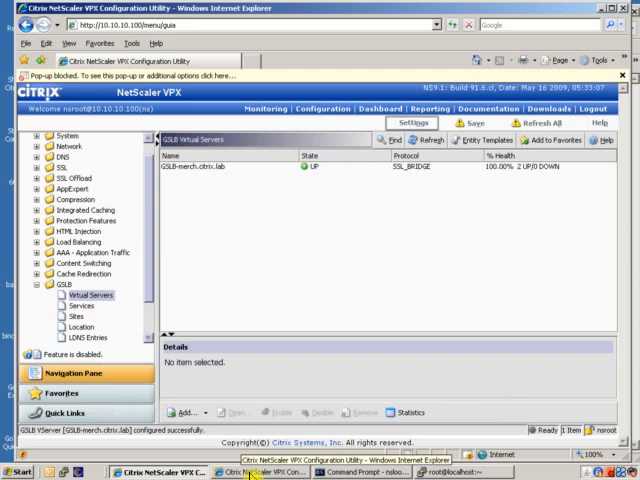
On the second appliance, create GSLB-merch.citrix.lab as SSL_BRIDGE with both MERCH services.
click(86, 310)
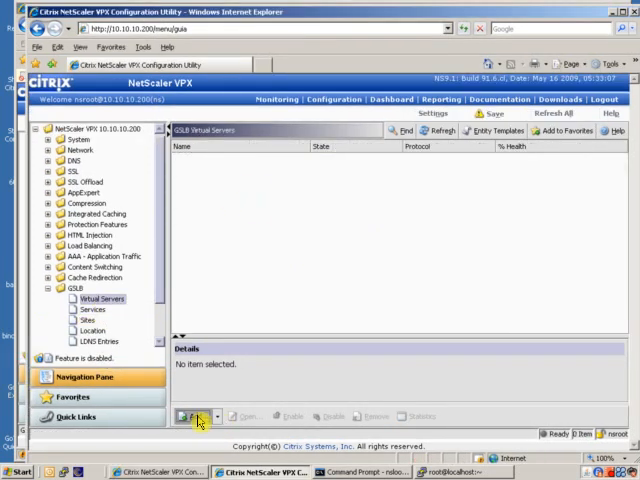
click(186, 416)
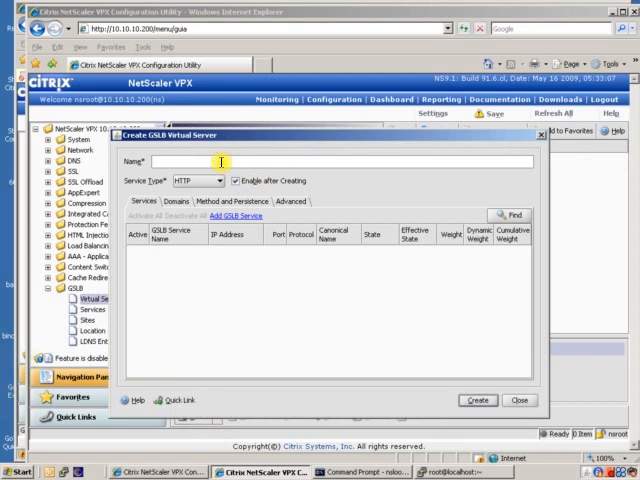
text(GSLB-merch.citrix.lab)
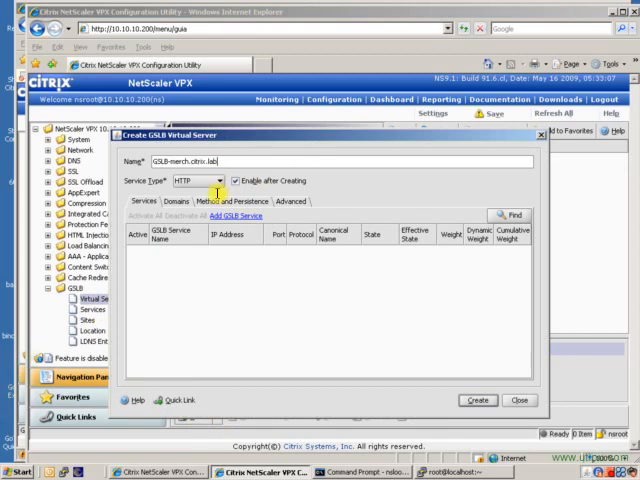
click(216, 180)
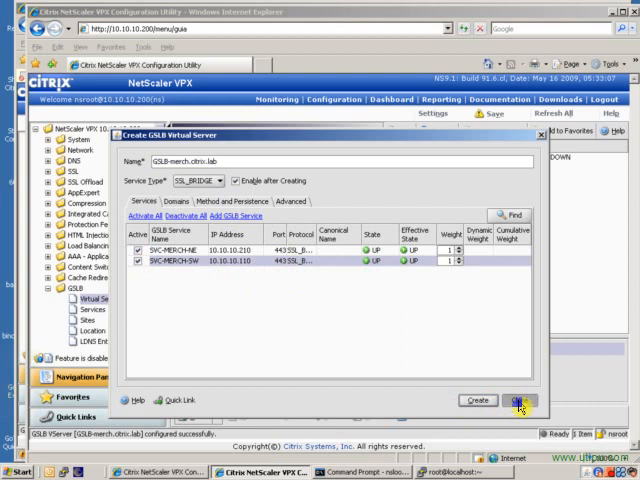
click(516, 400)
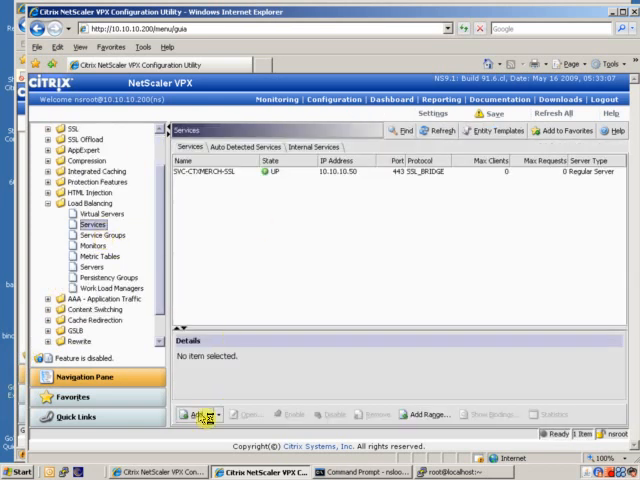
Begin adding a load balancing service, then return to the services list.
click(190, 414)
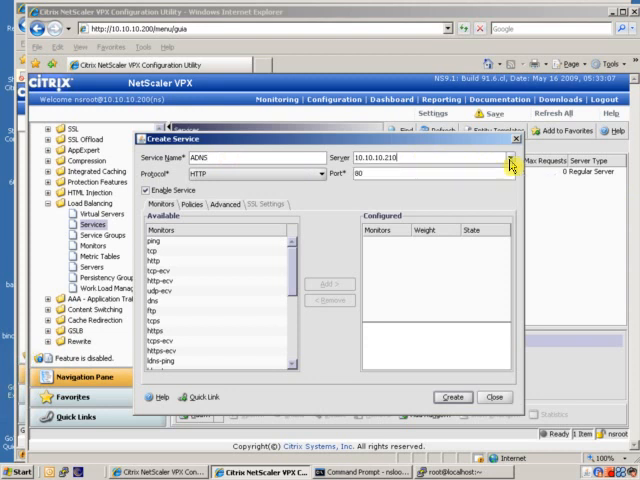
click(494, 396)
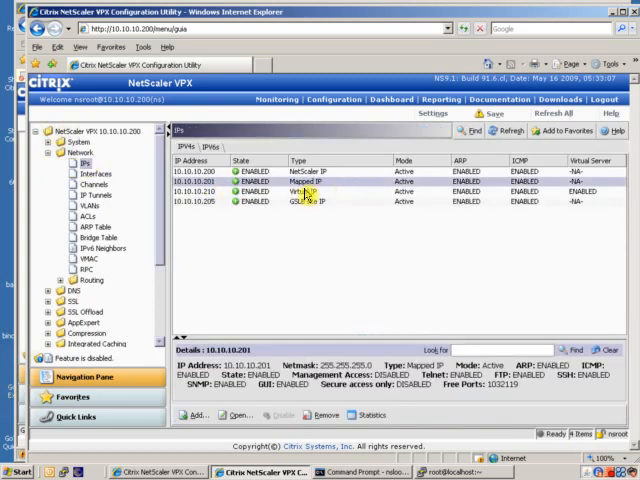
click(64, 142)
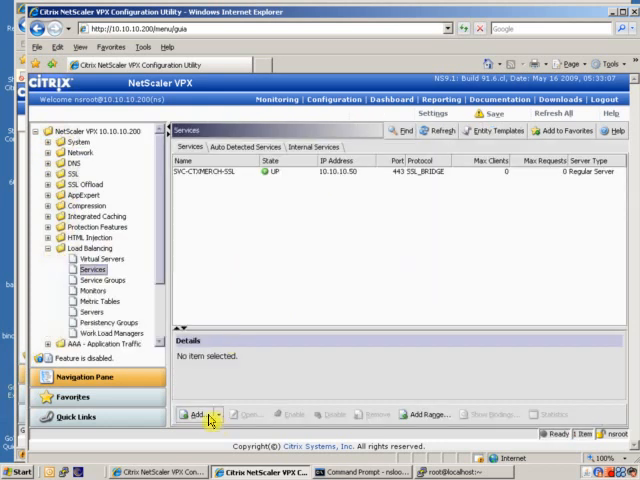
Create a service named ADNS using the ADNS protocol on port 53.
click(188, 414)
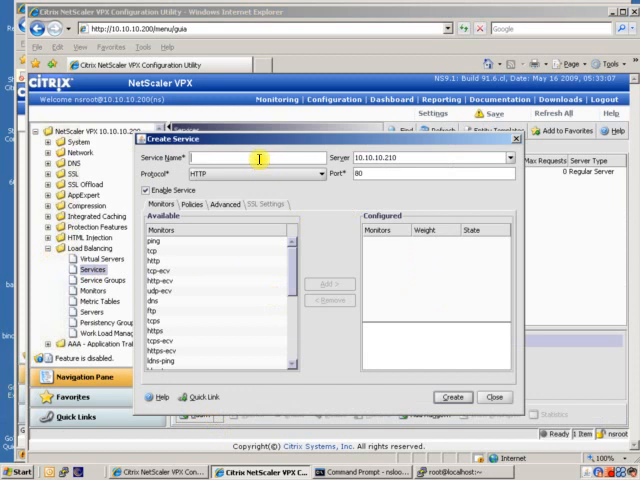
text(ADNS)
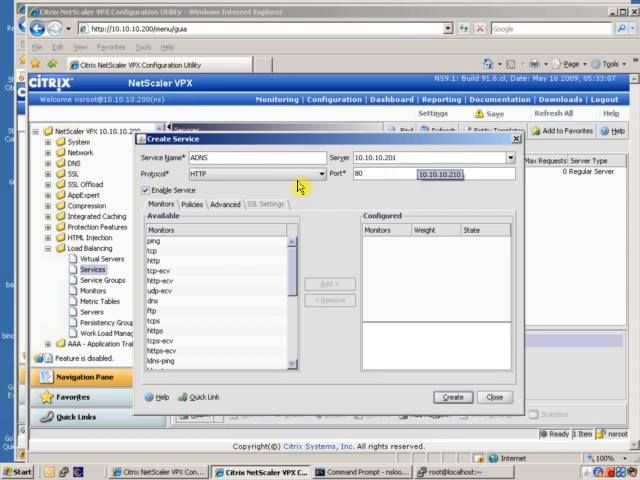
click(318, 172)
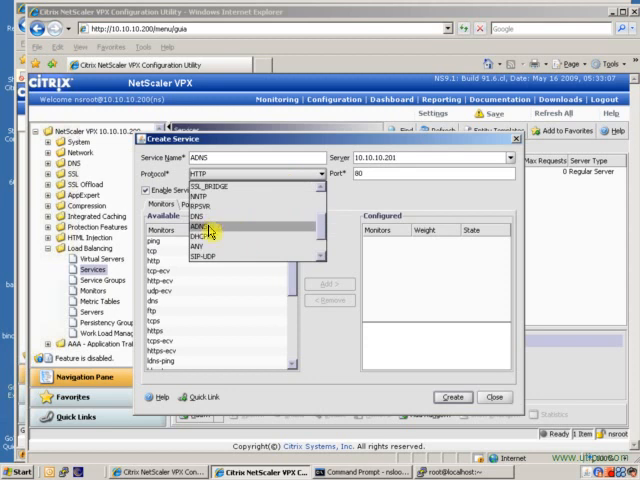
click(204, 228)
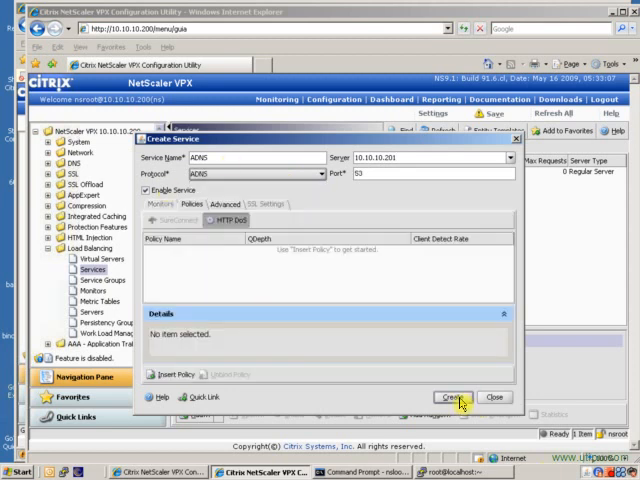
click(452, 396)
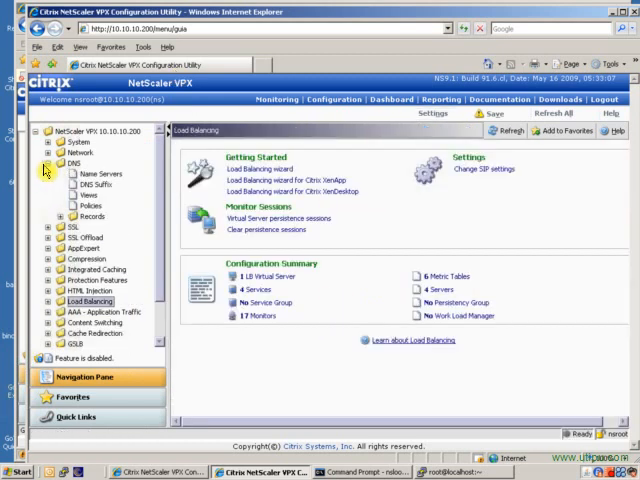
Review the DNS address records and view the GSLB virtual server's bound domains.
click(116, 228)
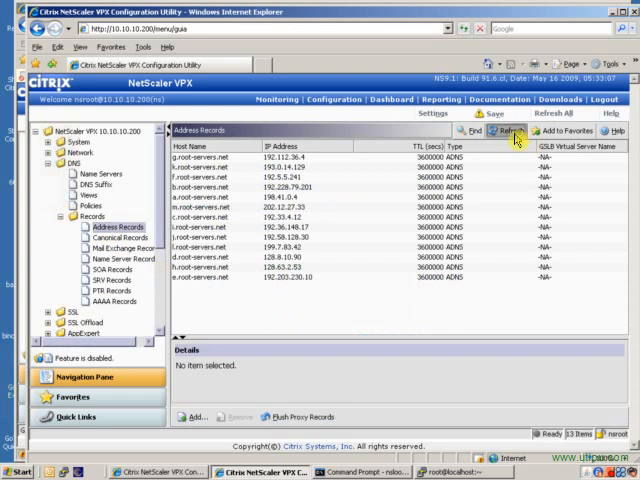
click(512, 132)
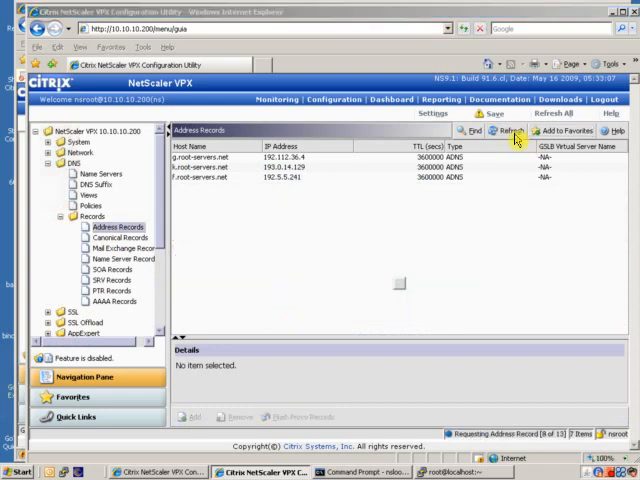
click(504, 130)
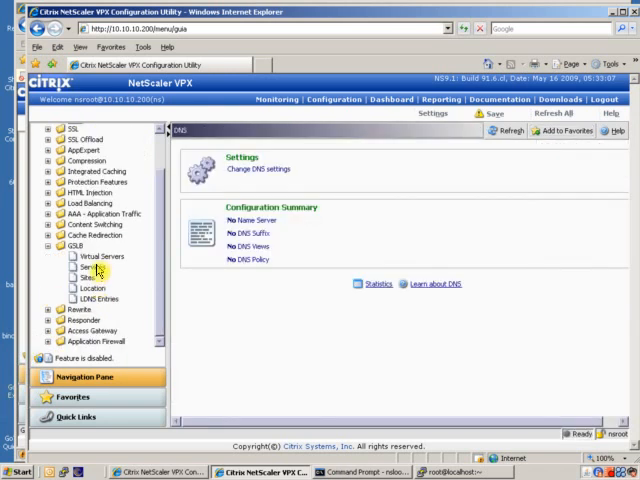
click(100, 256)
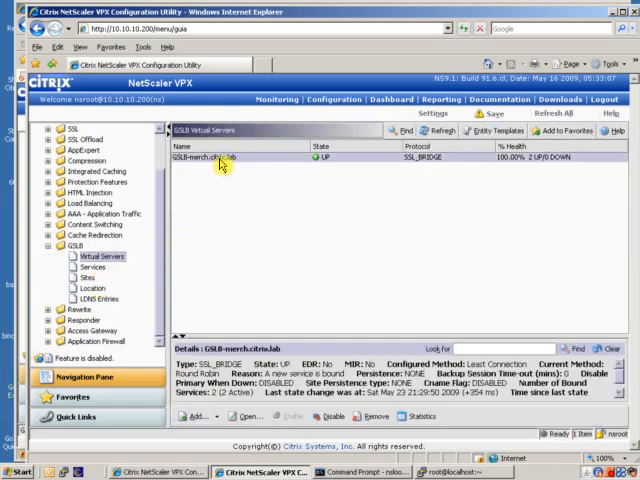
double_click(220, 156)
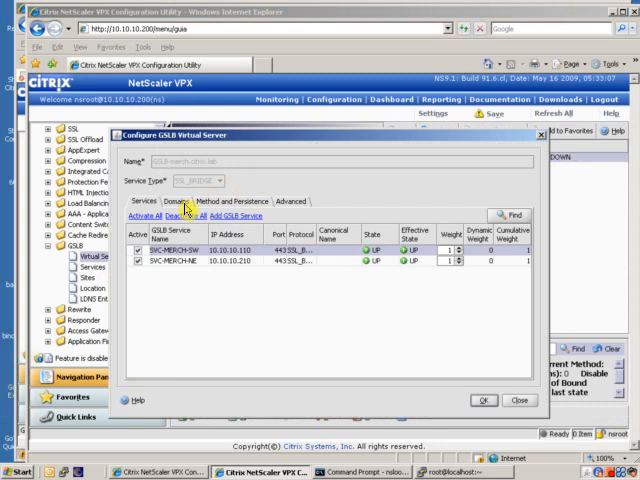
click(182, 200)
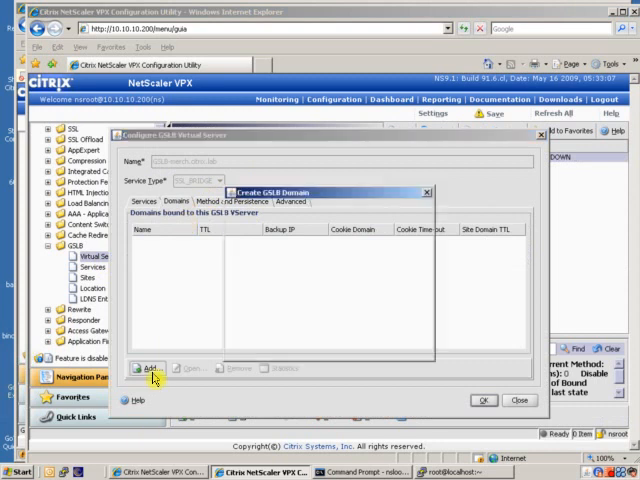
Bind domain merch.citrix.lab and enable sending all active service IPs (MIR).
click(148, 368)
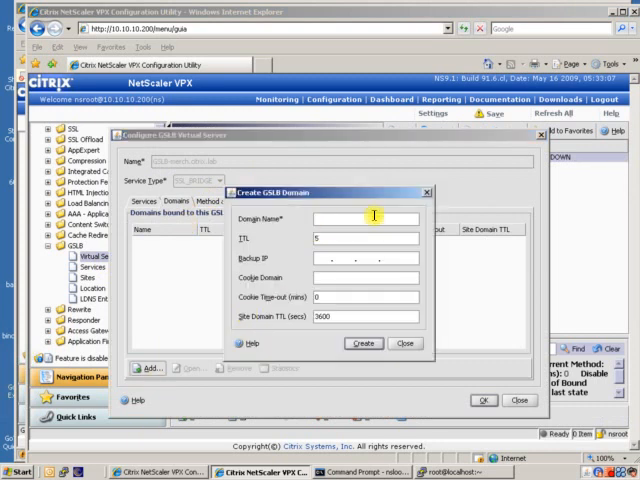
text(merch.)
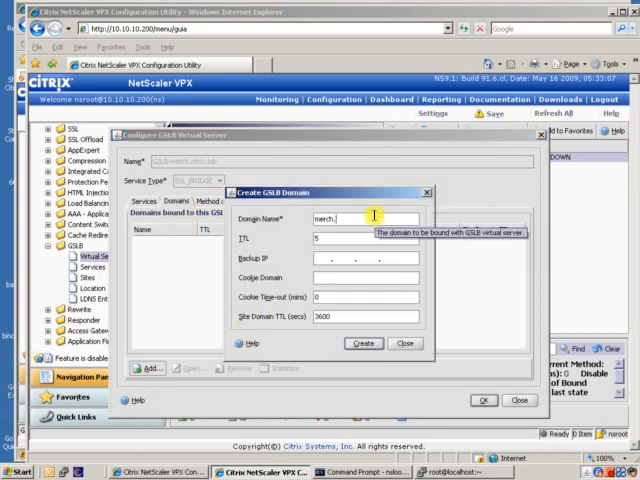
text(citrix.lab)
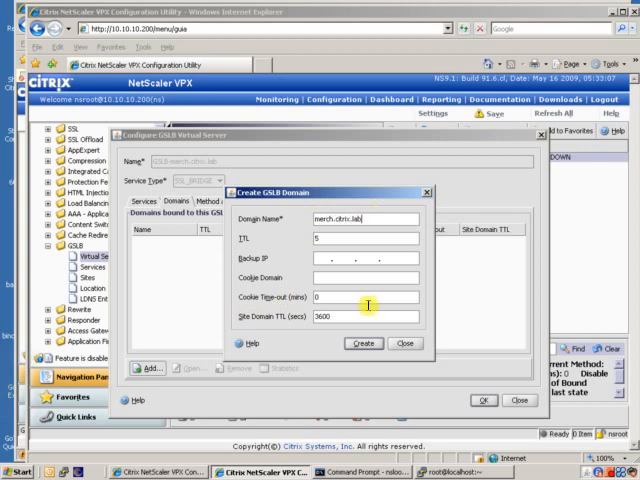
click(364, 344)
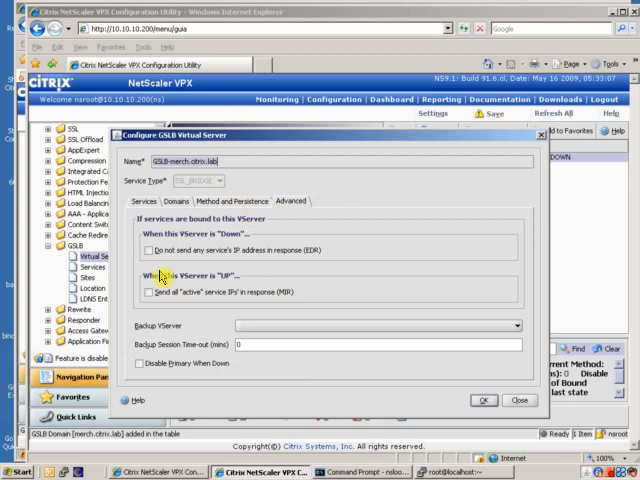
click(140, 252)
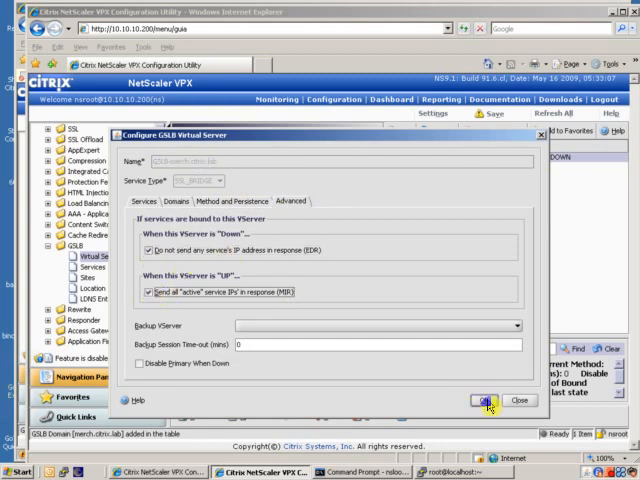
click(476, 400)
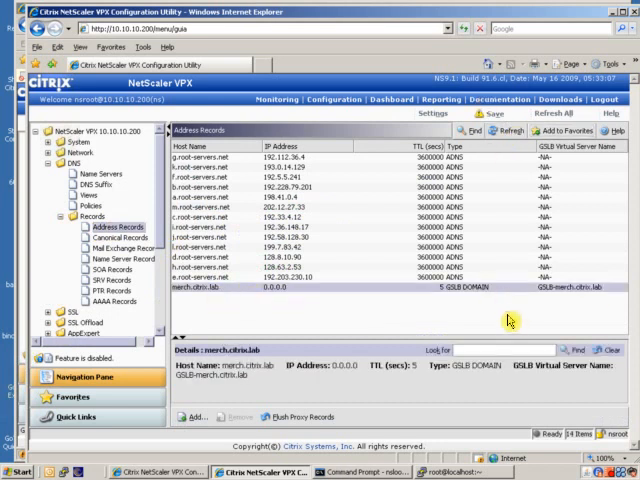
mouse_move(84, 250)
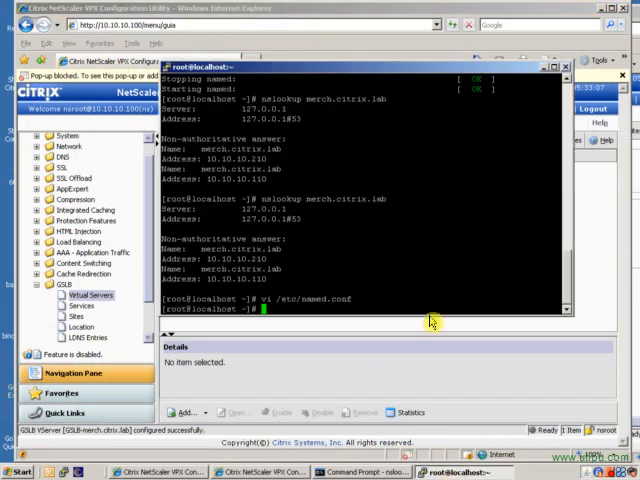
mouse_move(358, 148)
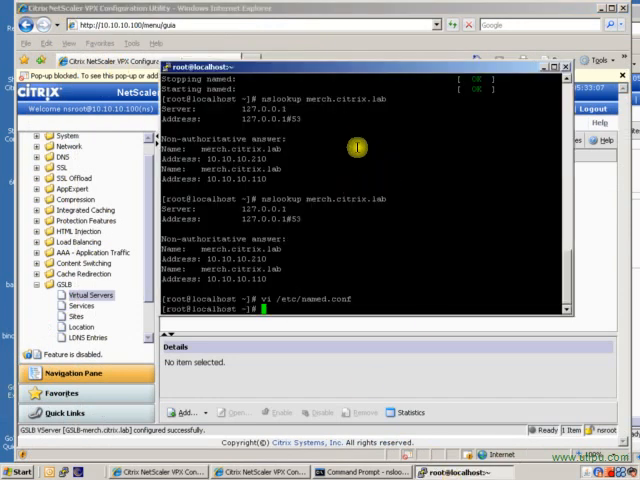
Clear the shell and open /etc/named.conf in vi at its zone definitions.
text(cle)
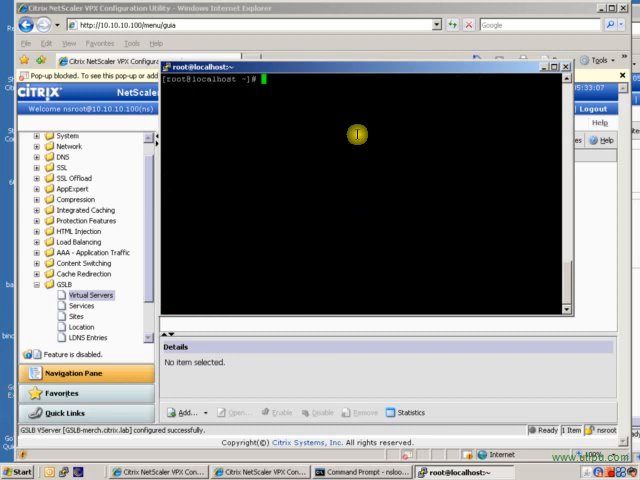
text(vi /e)
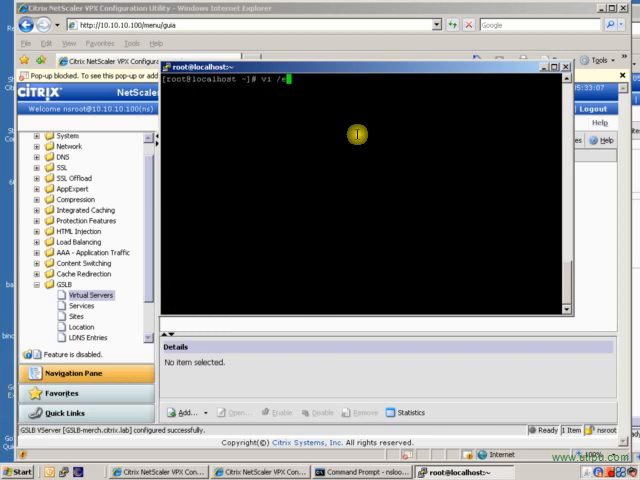
text(tc/named.conf)
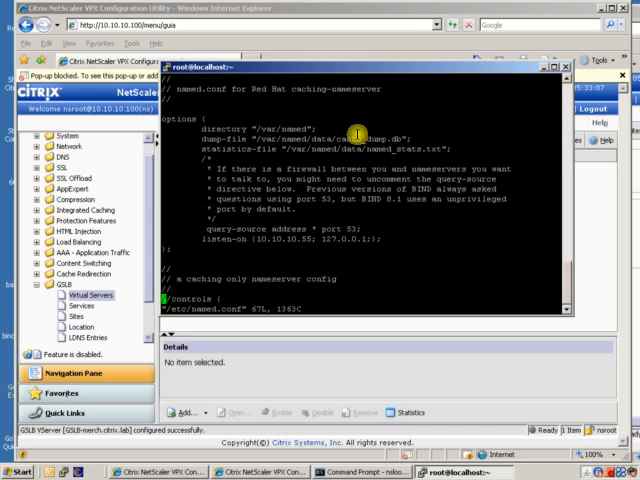
scroll(down, 3)
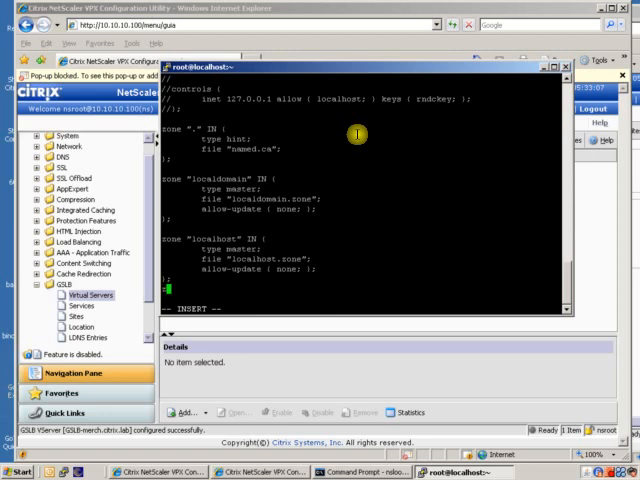
Write the merch.citrix.lab forward zone with forwarders 10.10.10.101;10.10.10.201;.
text(zone "mer)
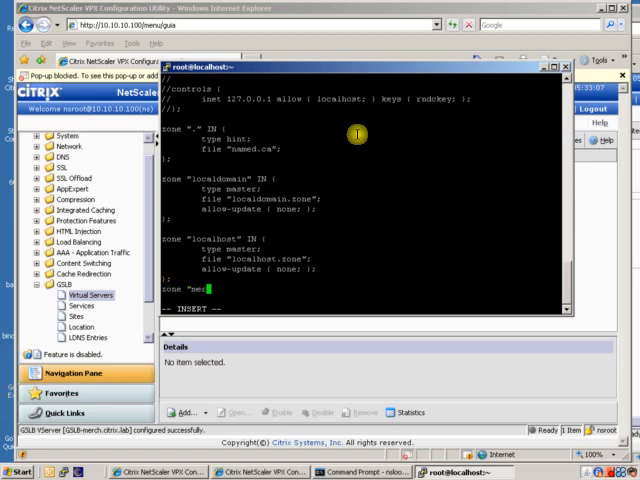
text(h.citrix.lab" {)
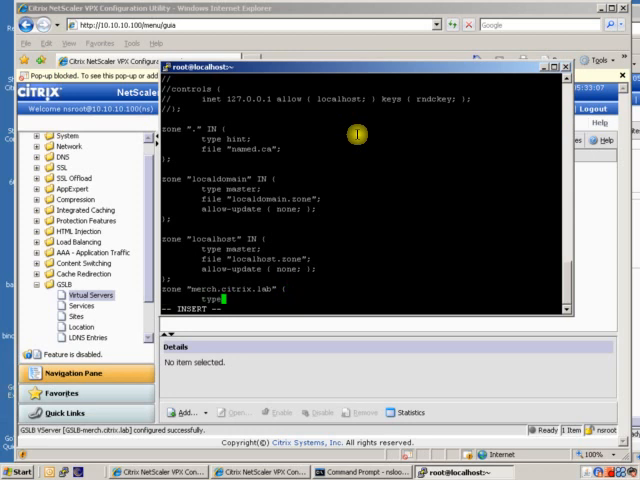
text(forward;)
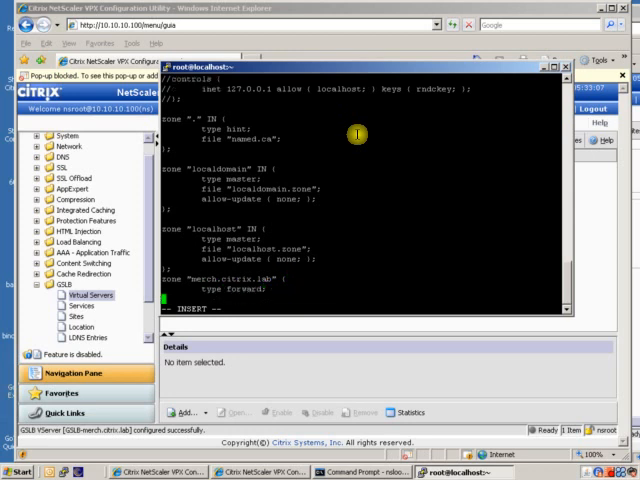
text(forwarders {10.10.10.)
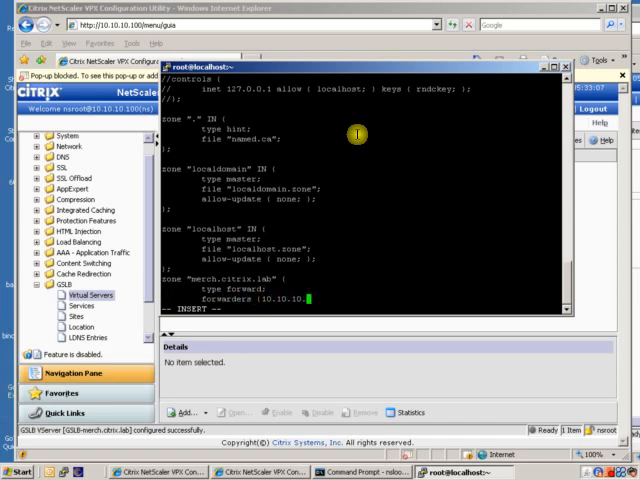
text(01)
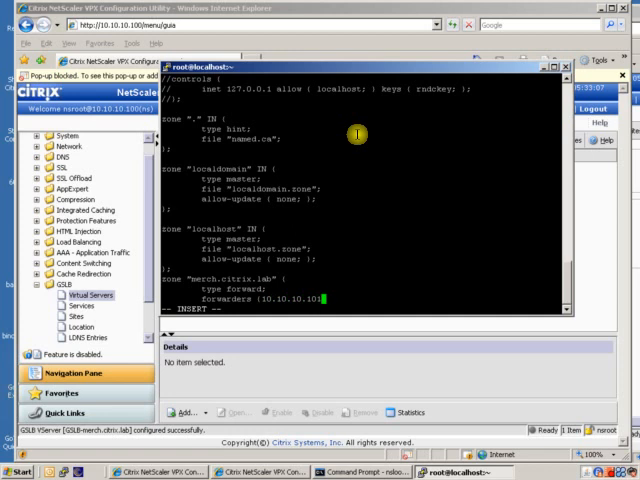
text(;10.10.10)
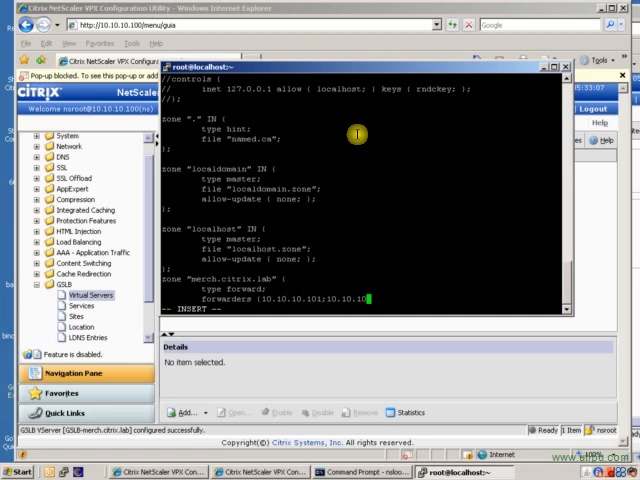
text(201;})
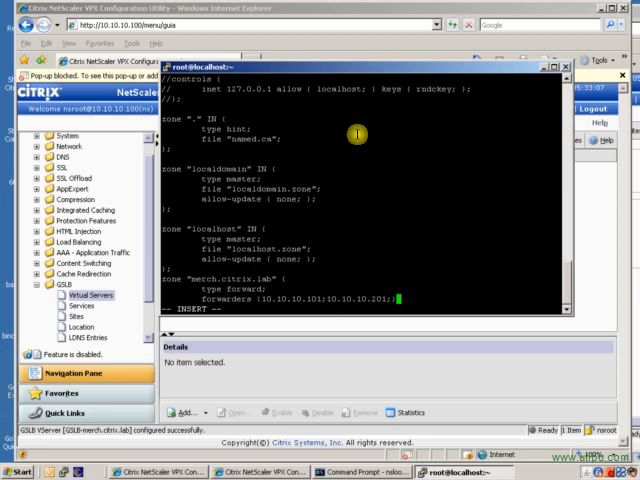
scroll(down, 3)
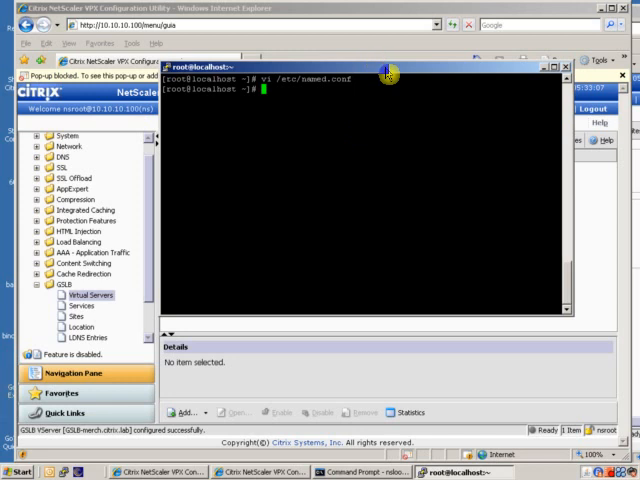
Show resolv.conf pointing at 127.0.0.1 and resolve merch.citrix.lab twice with nslookup.
text(cd)
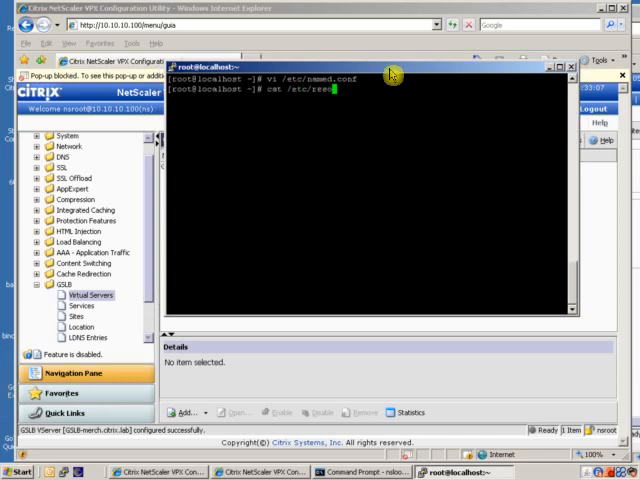
key(Return)
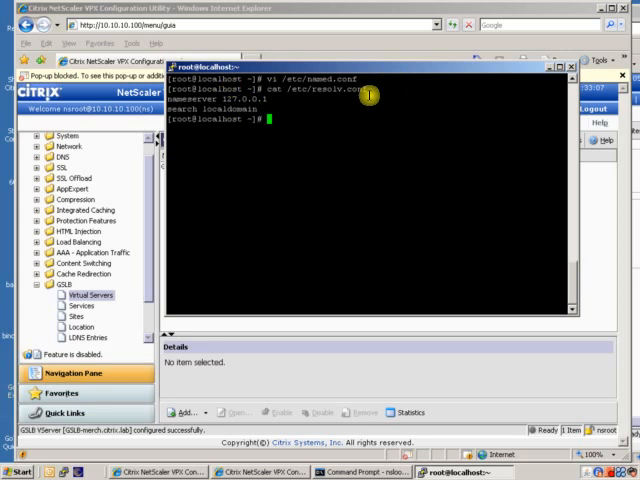
text(nslookup)
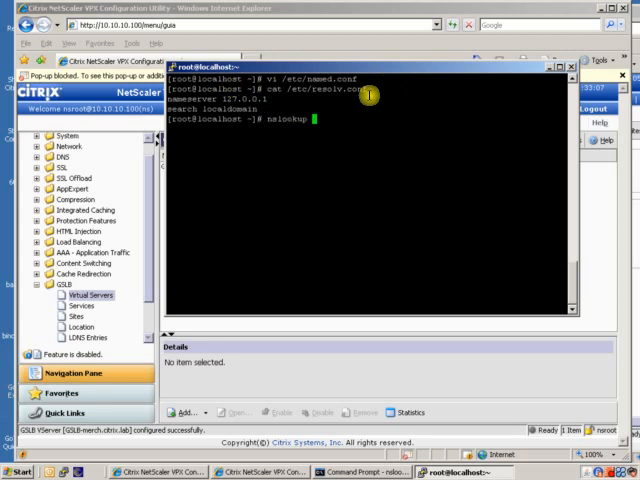
text(merch.citrix.)
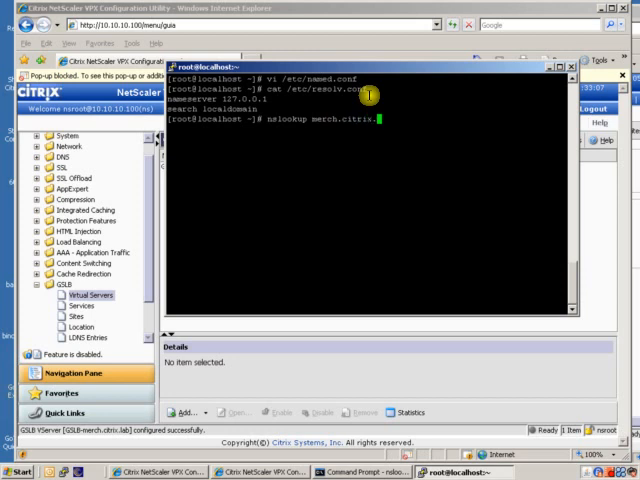
key(Return)
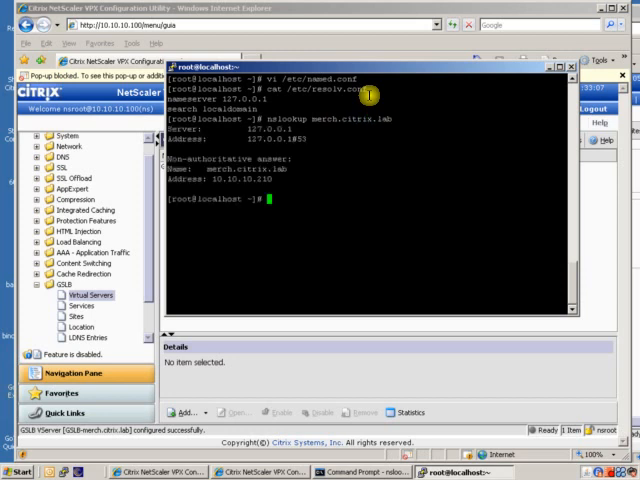
mouse_move(200, 180)
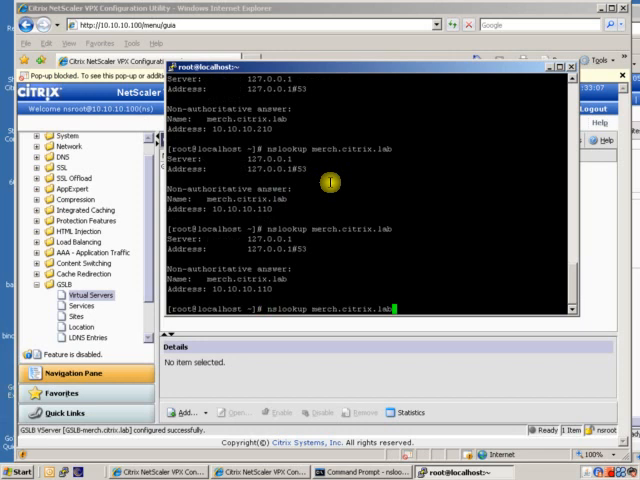
key(Return)
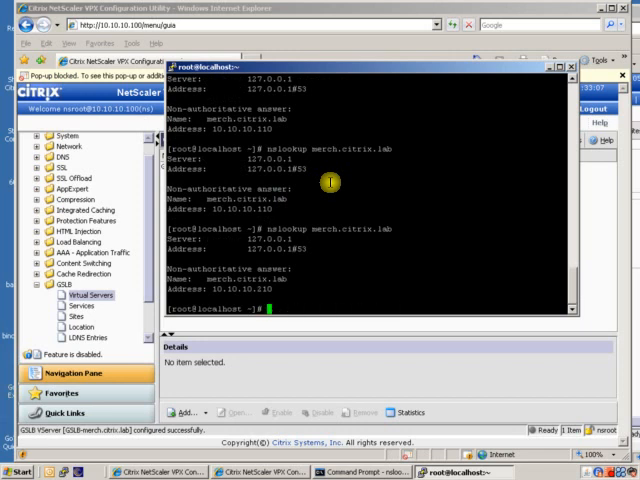
mouse_move(96, 162)
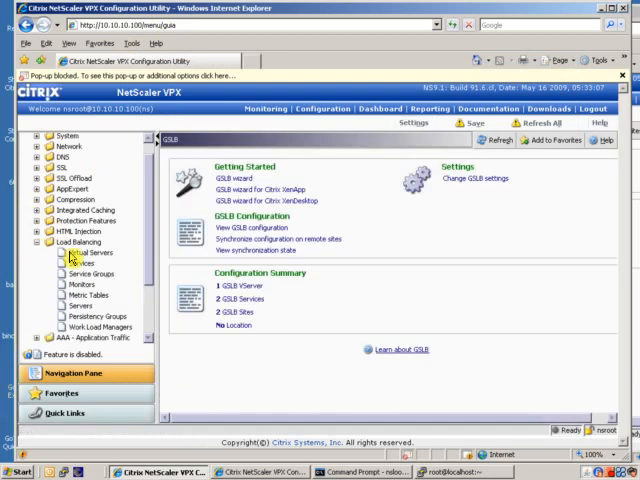
click(84, 252)
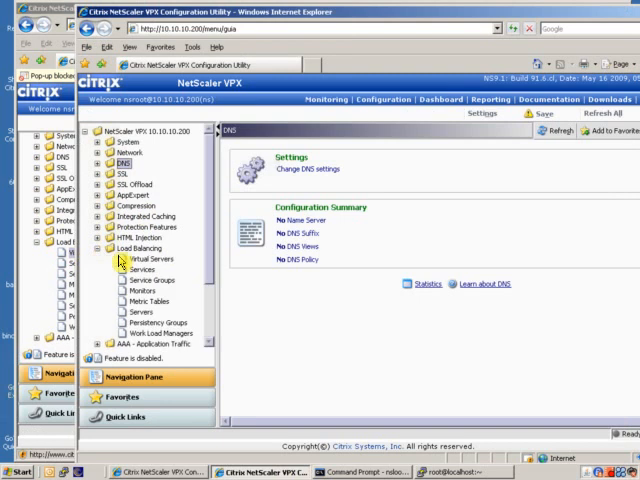
List the load balancing virtual servers on 10.10.10.200, then switch to the other appliance.
click(150, 258)
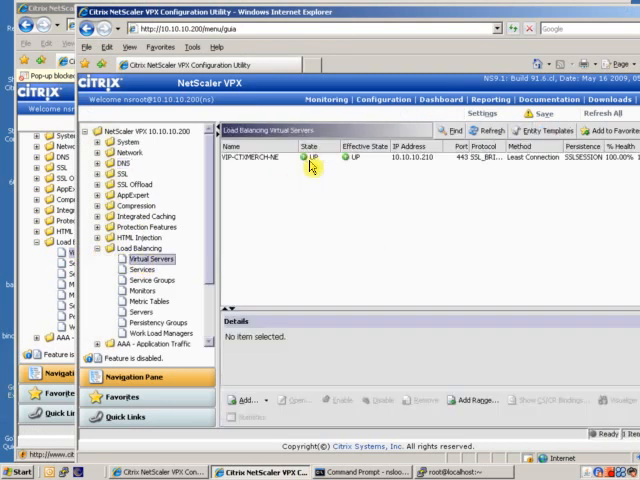
mouse_move(100, 252)
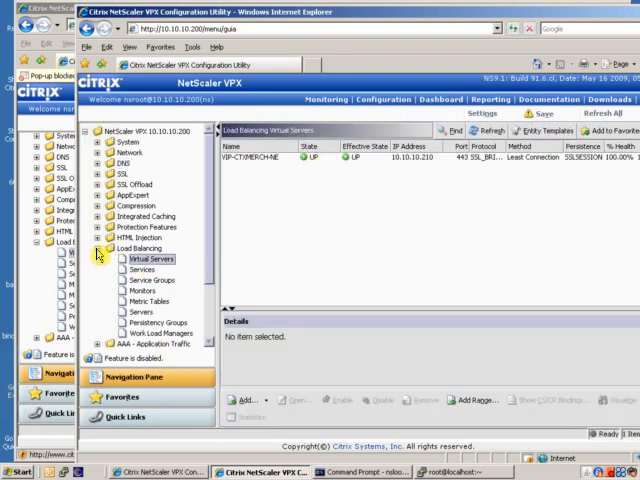
click(138, 248)
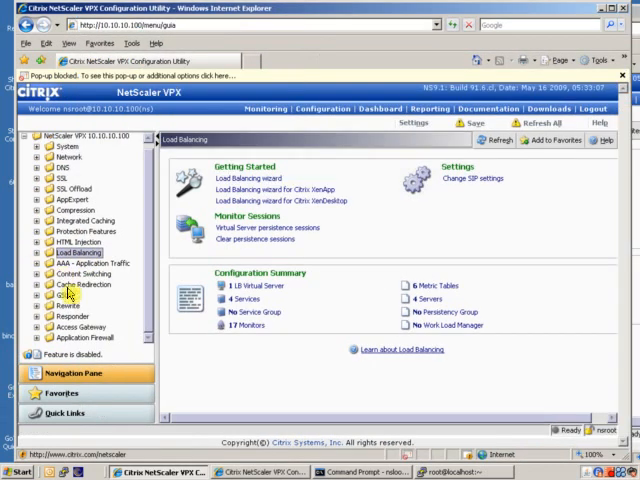
Enable sending all active service IPs (MIR) on the first GSLB virtual server.
click(40, 296)
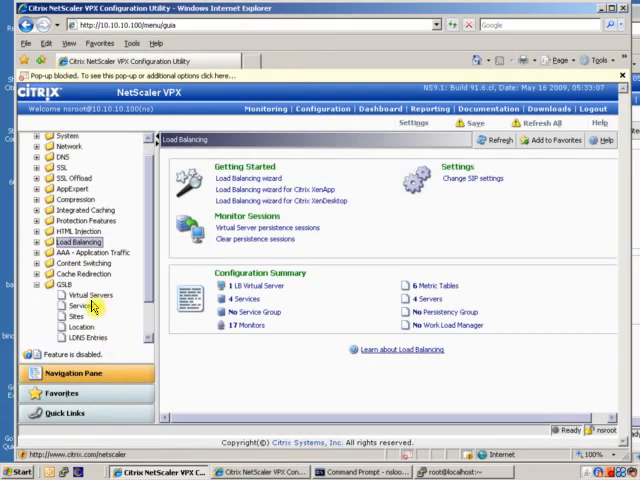
click(90, 296)
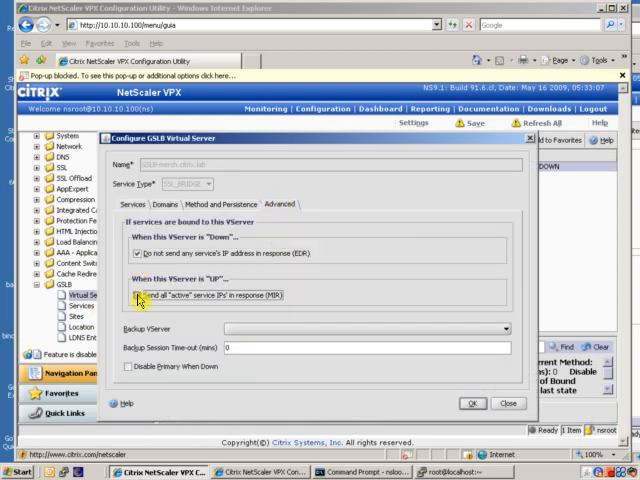
click(132, 296)
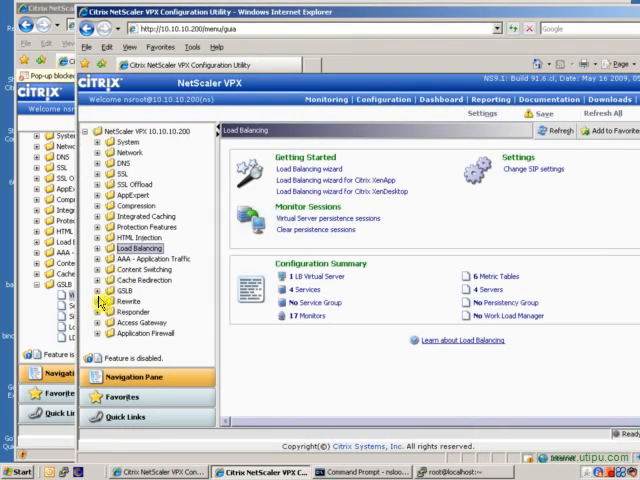
Open gslb-merch.citrix.lab's advanced response settings on the other appliance.
click(144, 300)
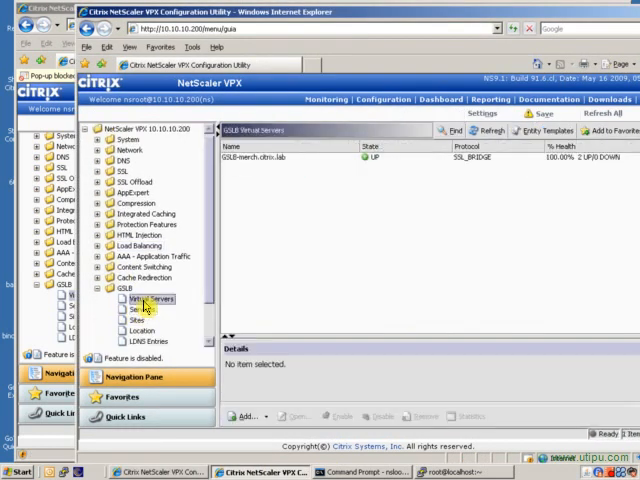
click(264, 158)
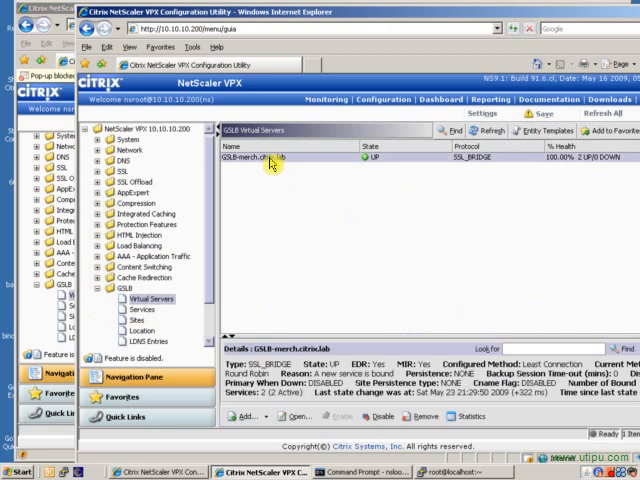
double_click(270, 160)
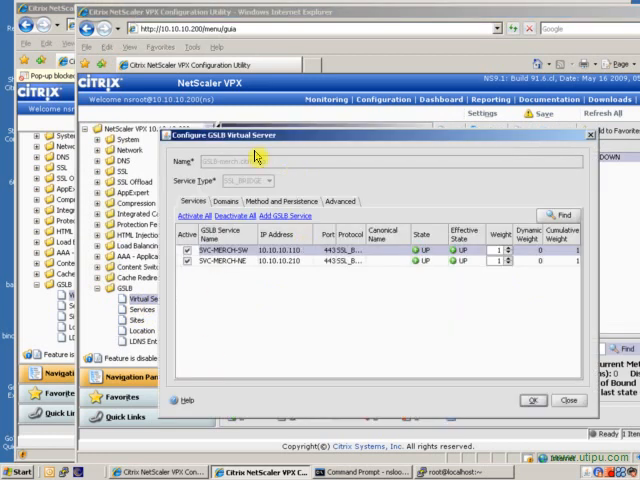
click(340, 202)
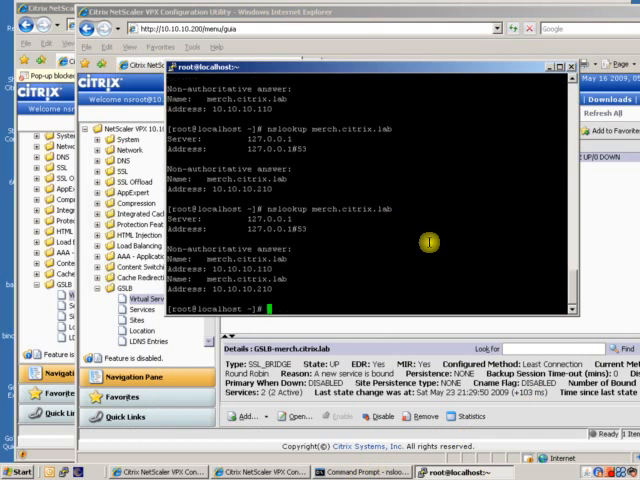
mouse_move(364, 260)
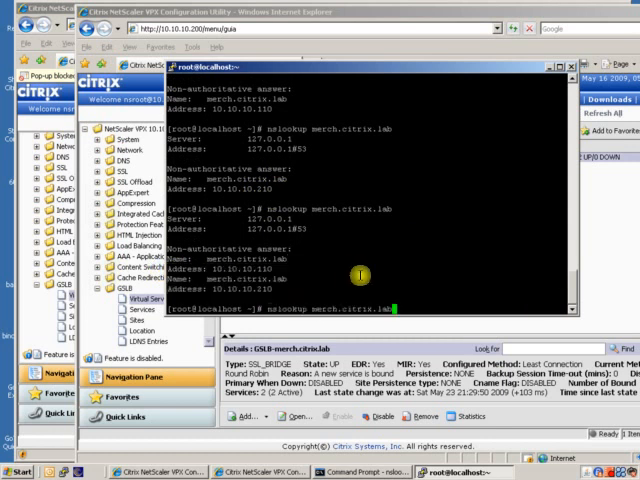
Resolve merch.citrix.lab again and get both GSLB virtual IPs in the answer.
key(Return)
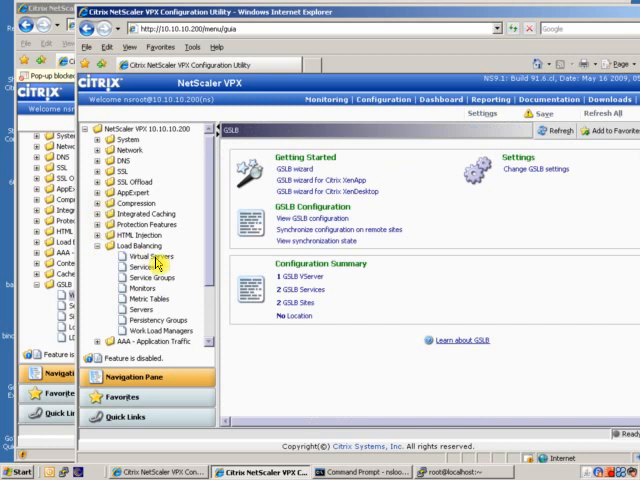
Disable the LB virtual server on this NetScaler and confirm the disable.
click(148, 256)
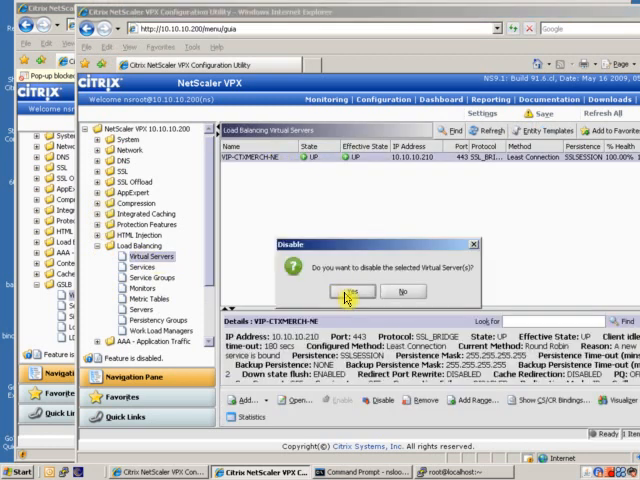
click(354, 292)
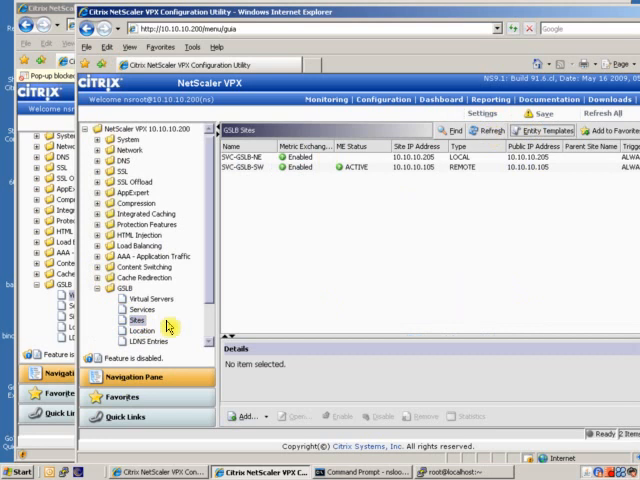
Refresh GSLB Services on both NetScalers to see the NE service go down.
click(142, 308)
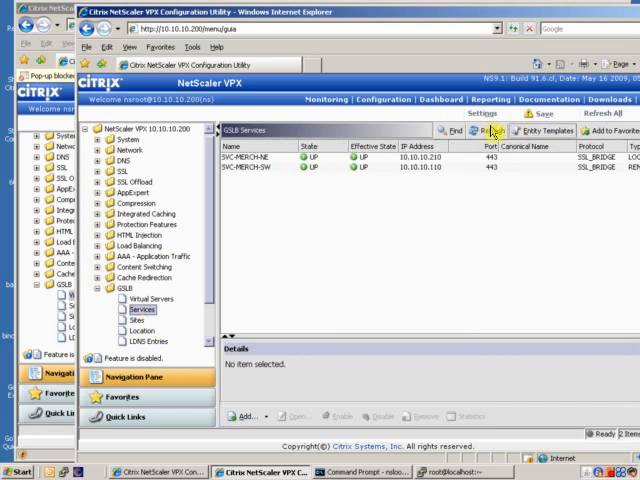
click(484, 130)
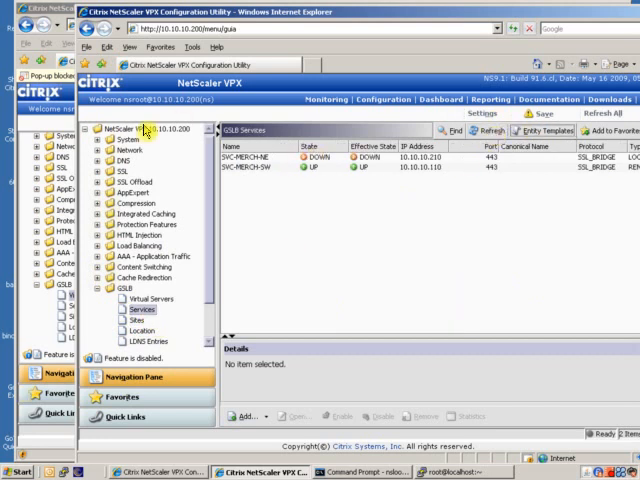
click(150, 296)
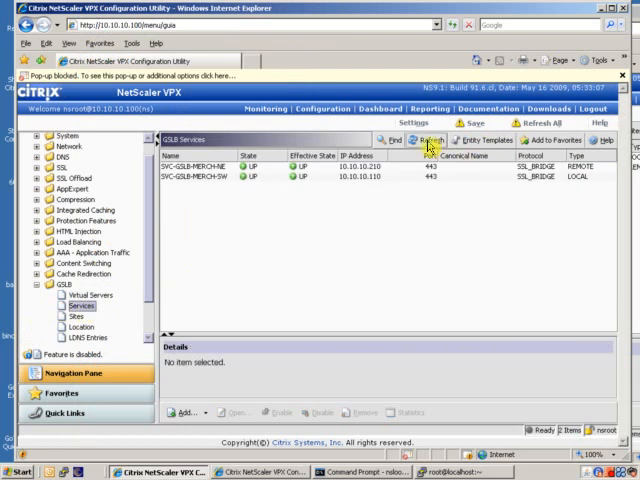
click(428, 140)
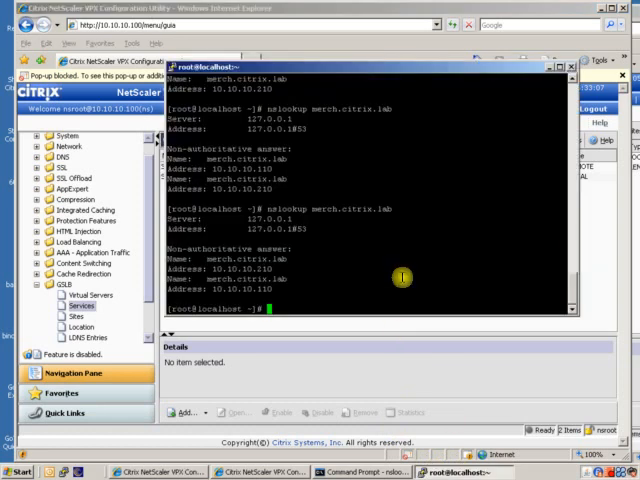
Run nslookup merch.citrix.lab to see which VIP addresses are now returned.
text(nslookup merch.citrix.lab)
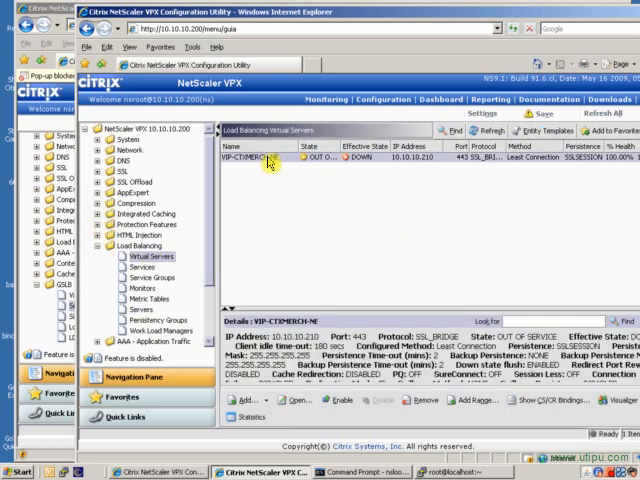
Check the down VIP-CTXMERCH-NE virtual server's actions while lookups return one address.
right_click(270, 162)
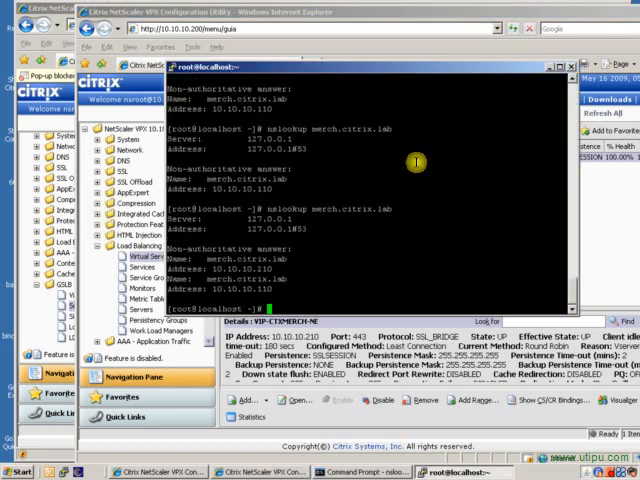
mouse_move(276, 270)
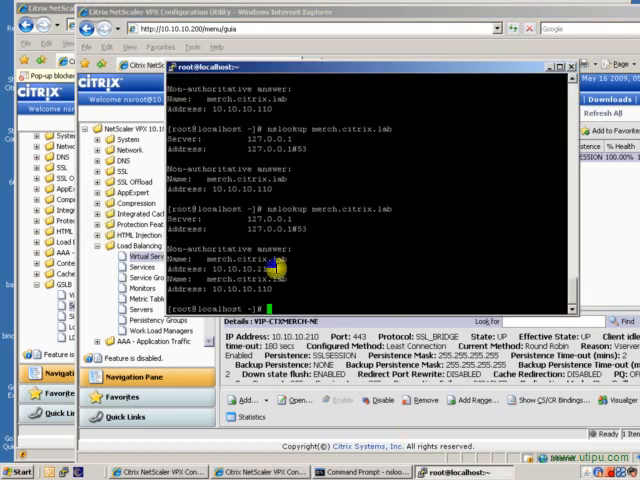
mouse_move(336, 272)
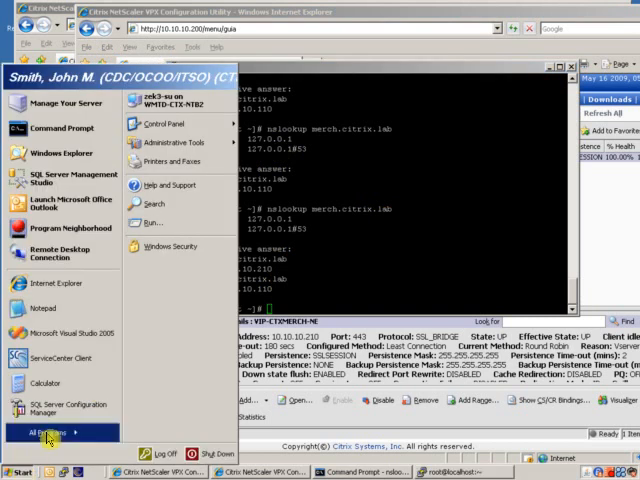
Launch XenCenter and connect to the lab host as root with its password.
click(48, 432)
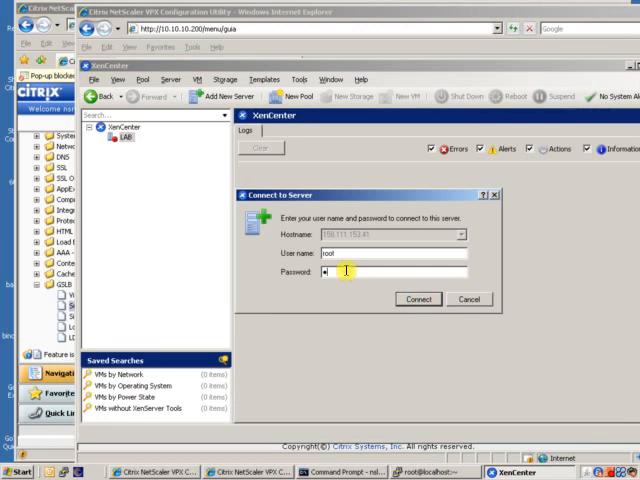
text(password)
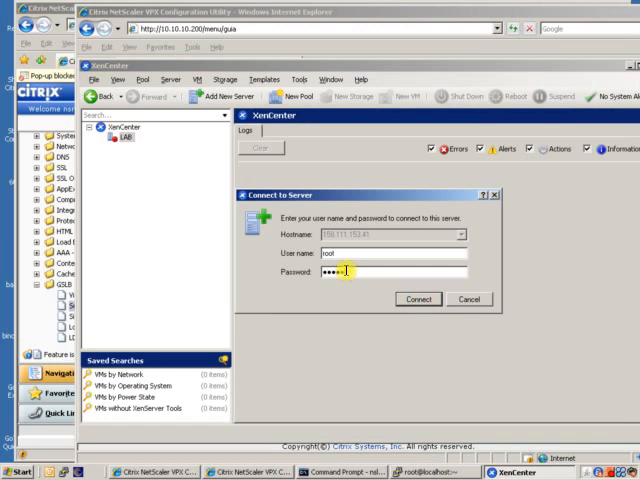
click(418, 300)
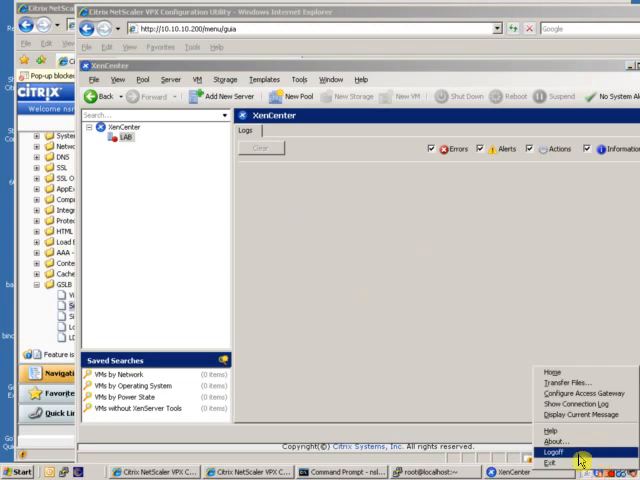
Log off the Citrix Access Gateway session and dismiss the cleanup prompt.
click(552, 452)
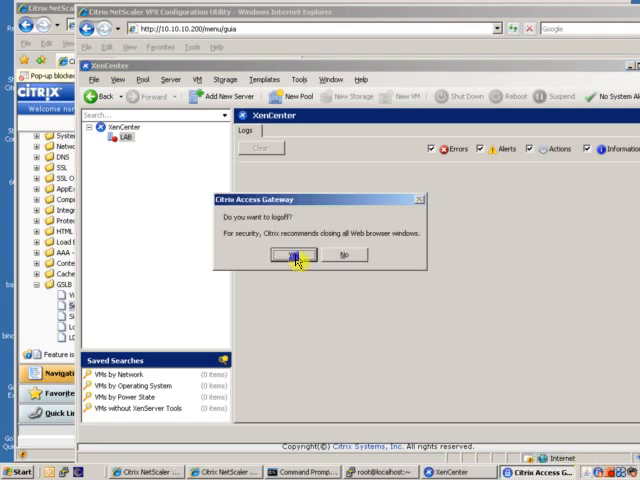
click(292, 256)
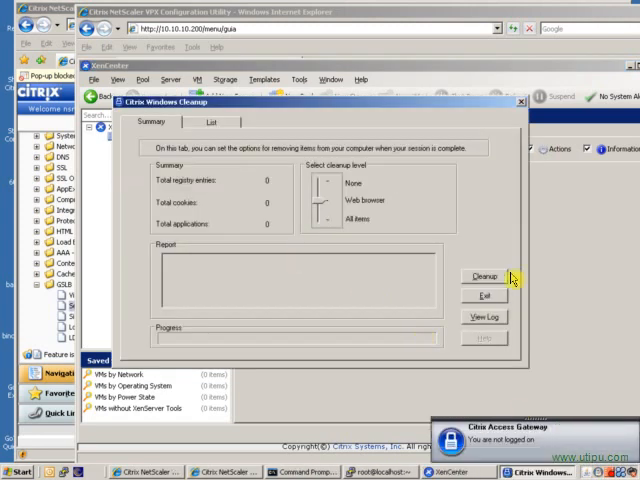
click(484, 276)
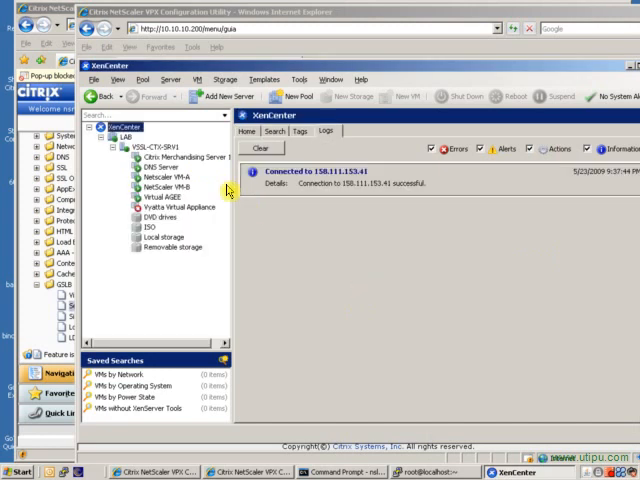
Review the network interfaces of the Citrix Merchandising Server and DNS Server VMs.
click(180, 156)
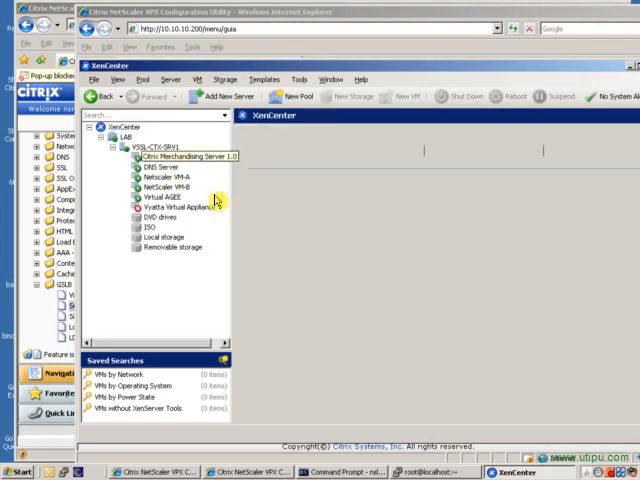
click(190, 156)
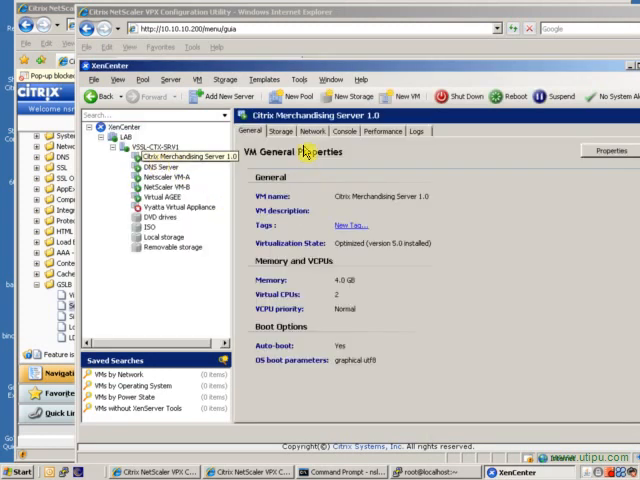
click(312, 132)
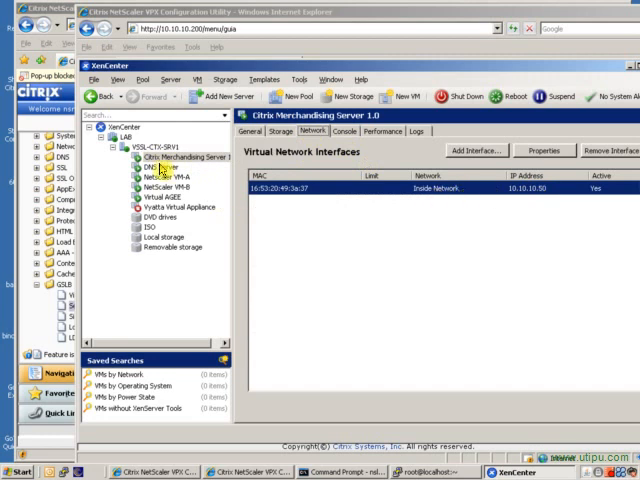
click(156, 166)
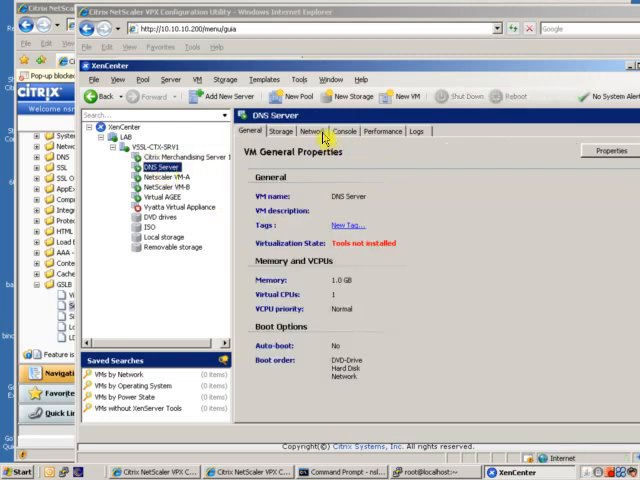
click(312, 132)
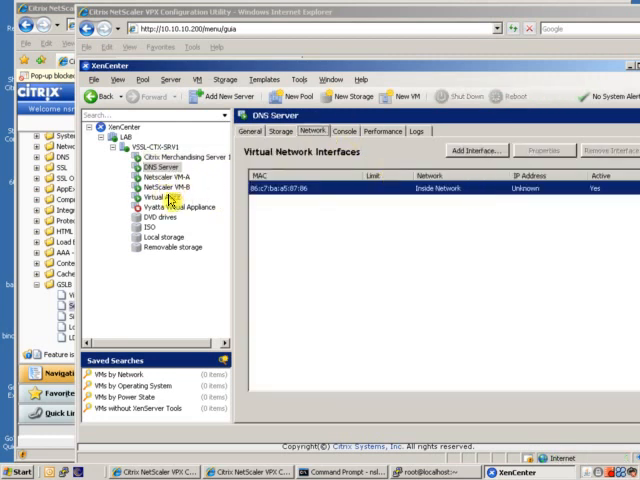
Review the network interfaces of Virtual AGEE, NetScaler VPX-B and NetScaler VPX-A.
click(170, 208)
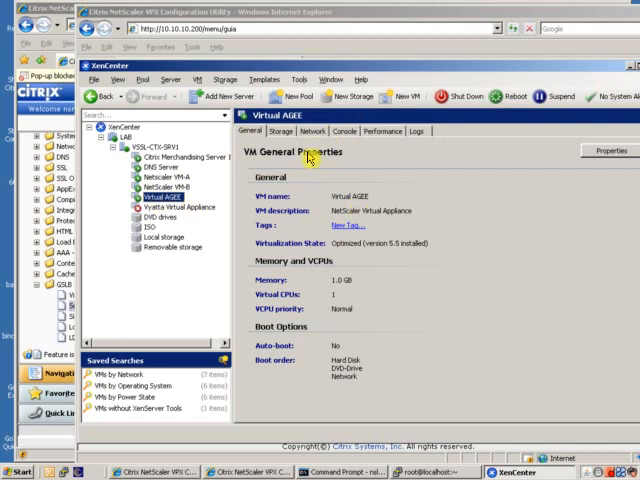
click(312, 132)
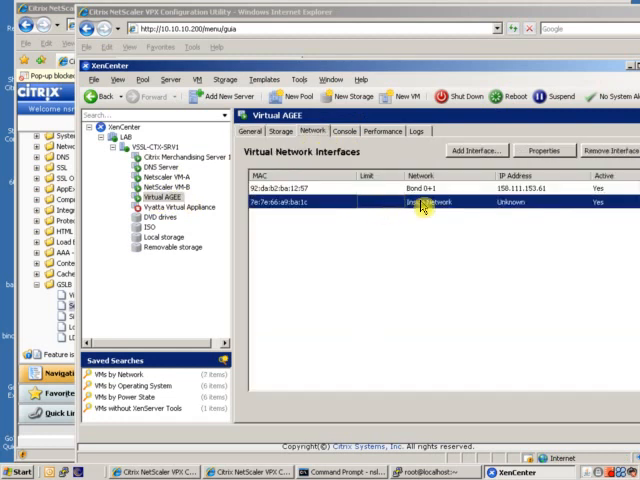
click(168, 188)
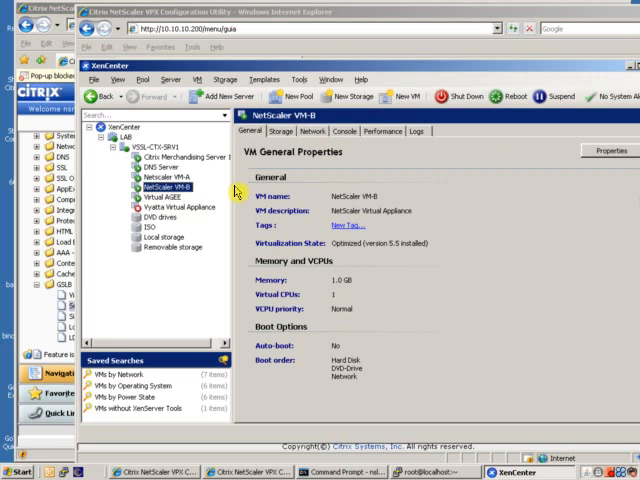
click(312, 132)
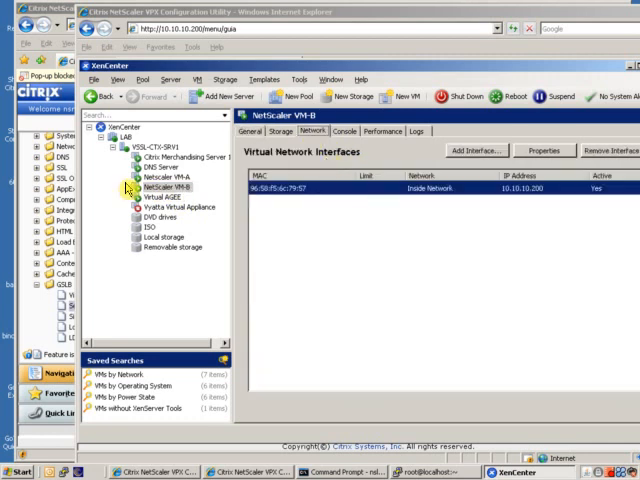
click(168, 176)
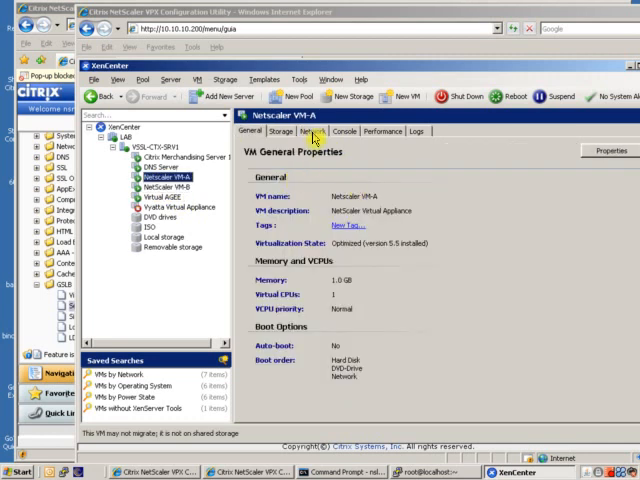
click(312, 132)
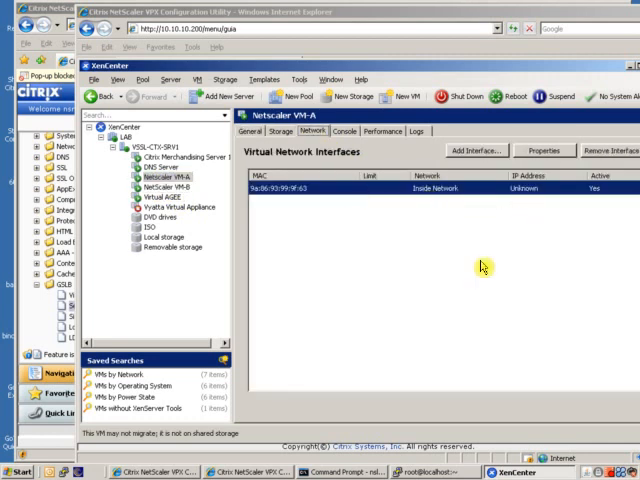
mouse_move(450, 292)
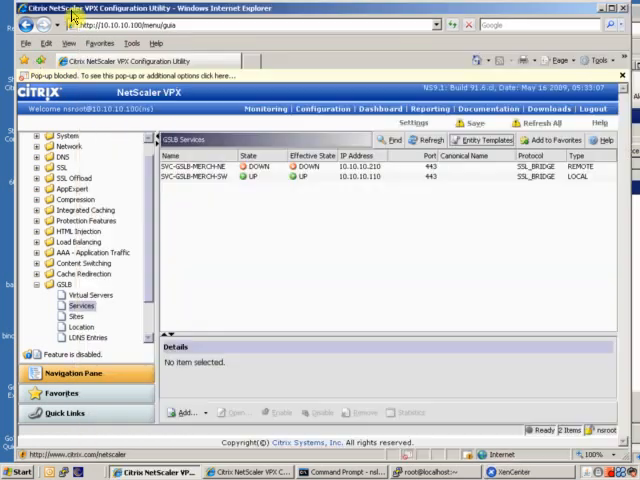
mouse_move(392, 280)
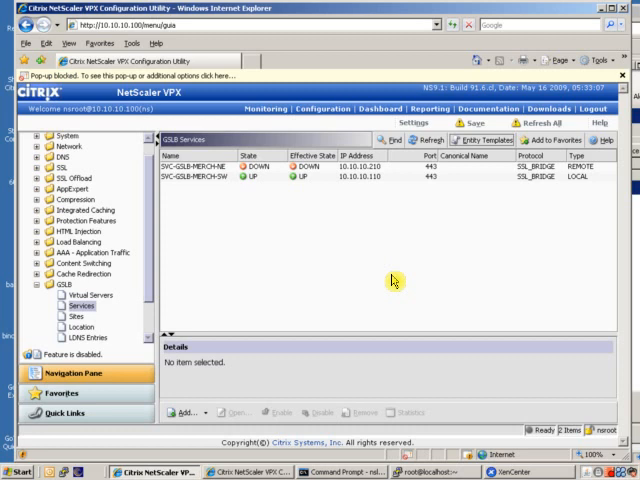
mouse_move(390, 276)
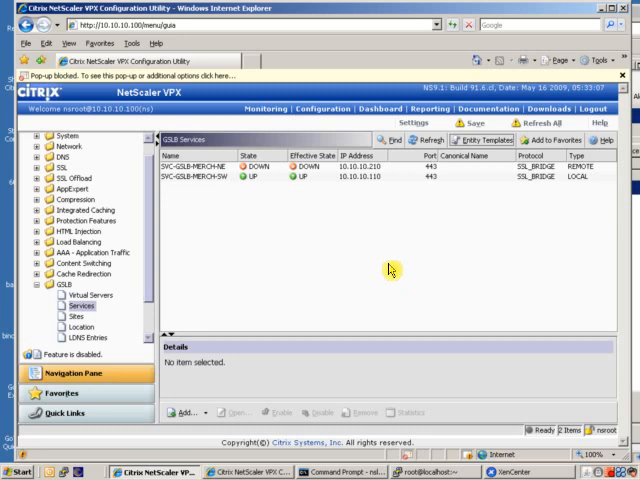
mouse_move(392, 310)
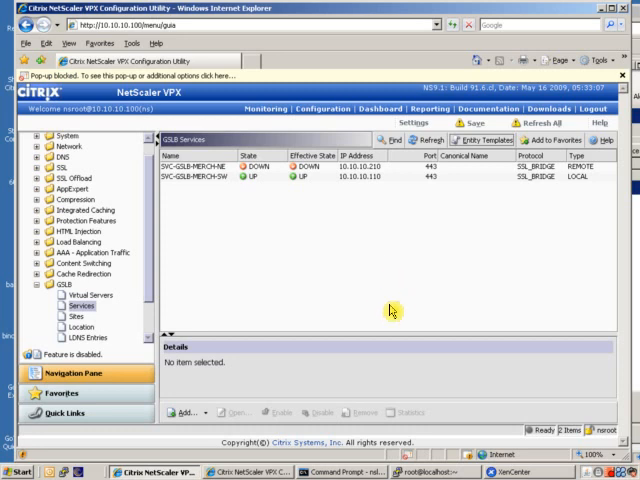